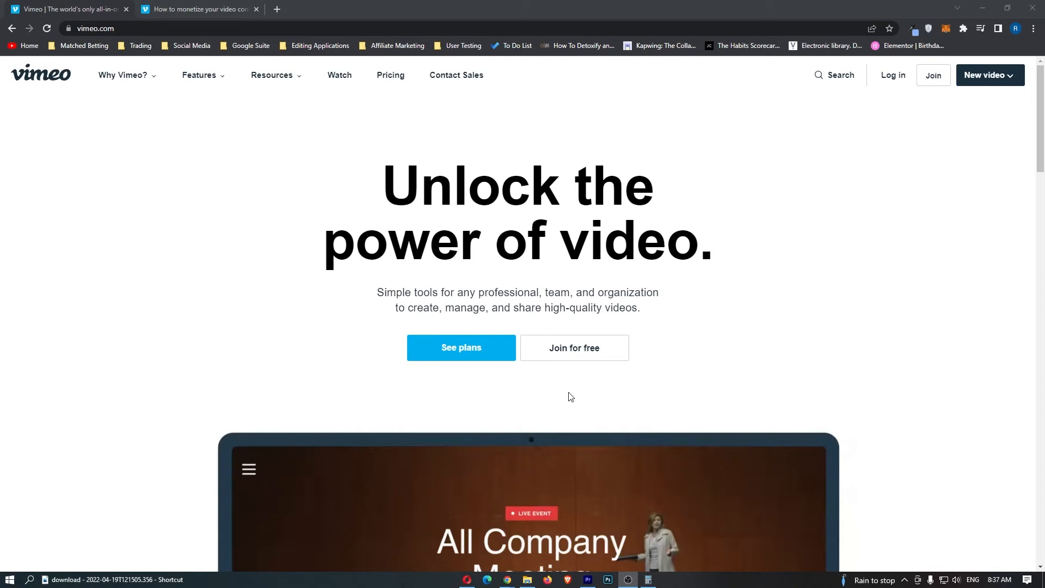
mouse_move(109, 8)
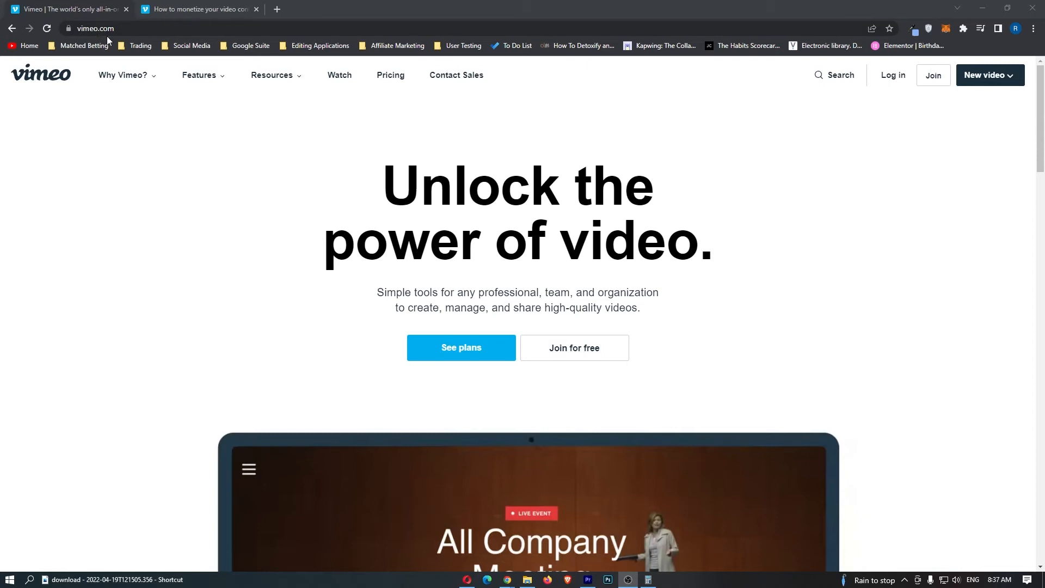
mouse_move(310, 175)
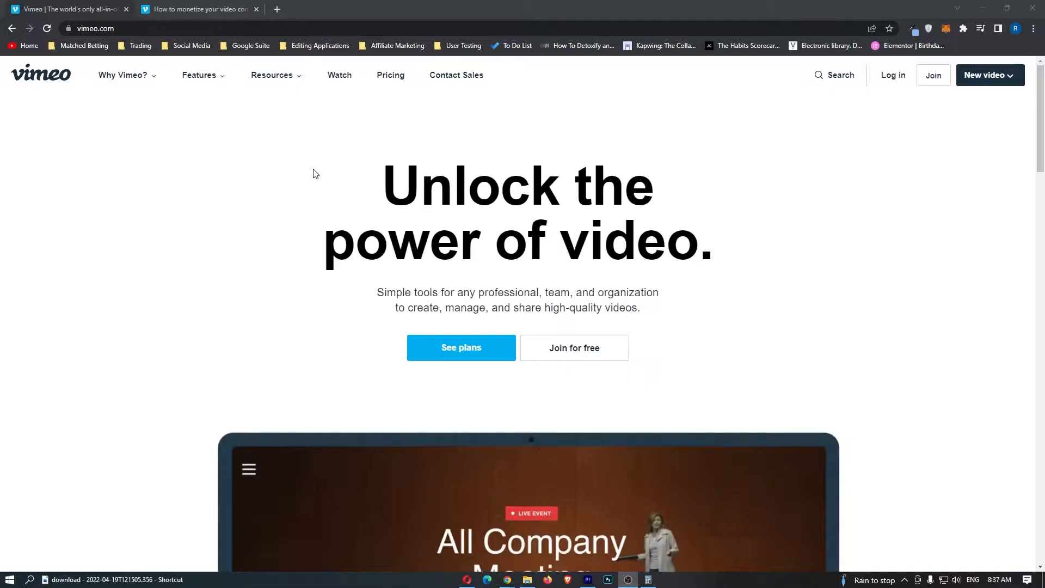
mouse_move(372, 141)
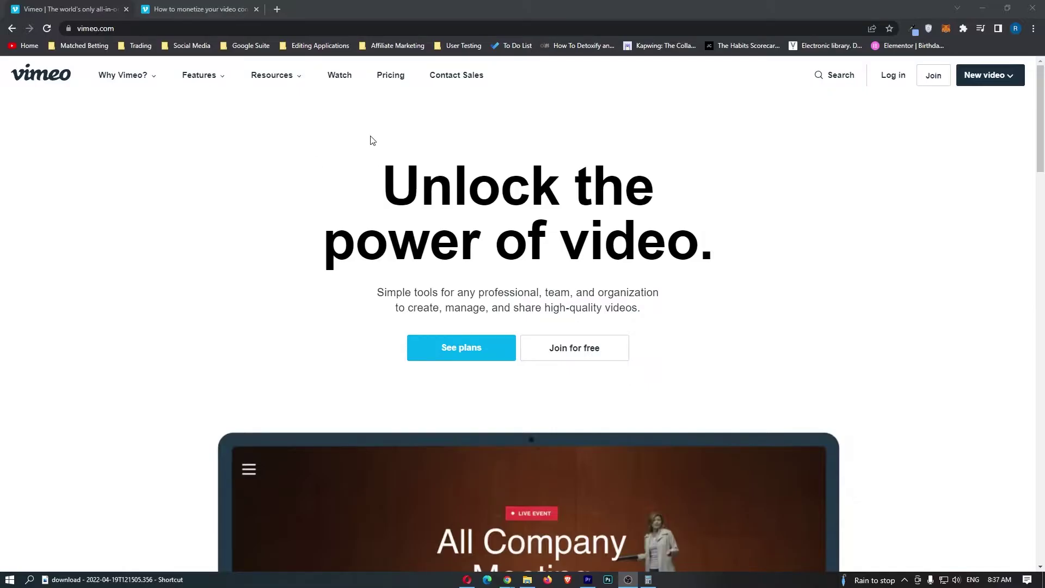
Step: Read down through the previously open Vimeo blog post before moving on
left_click(272, 75)
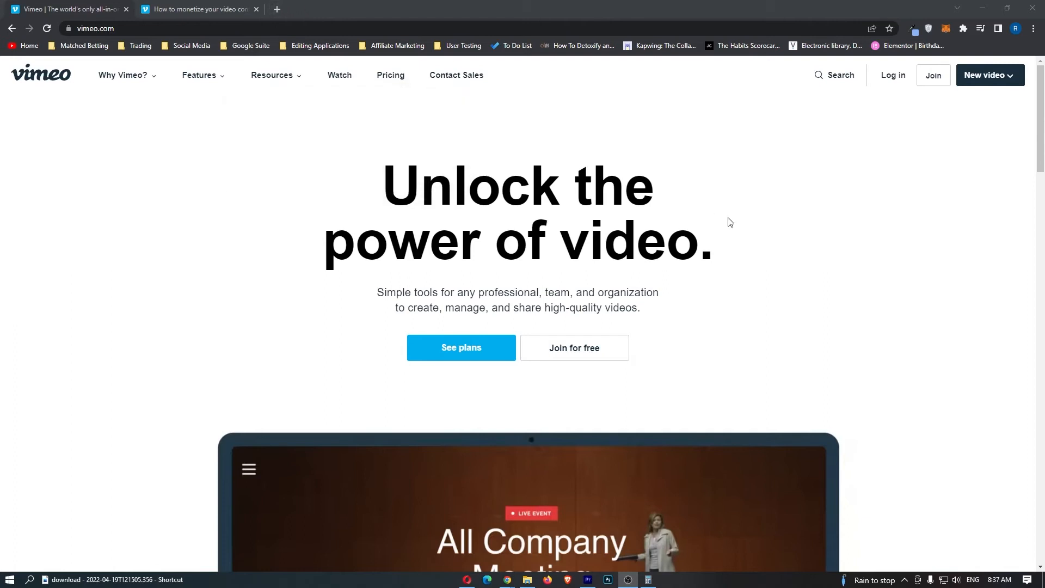
scroll("down", 3)
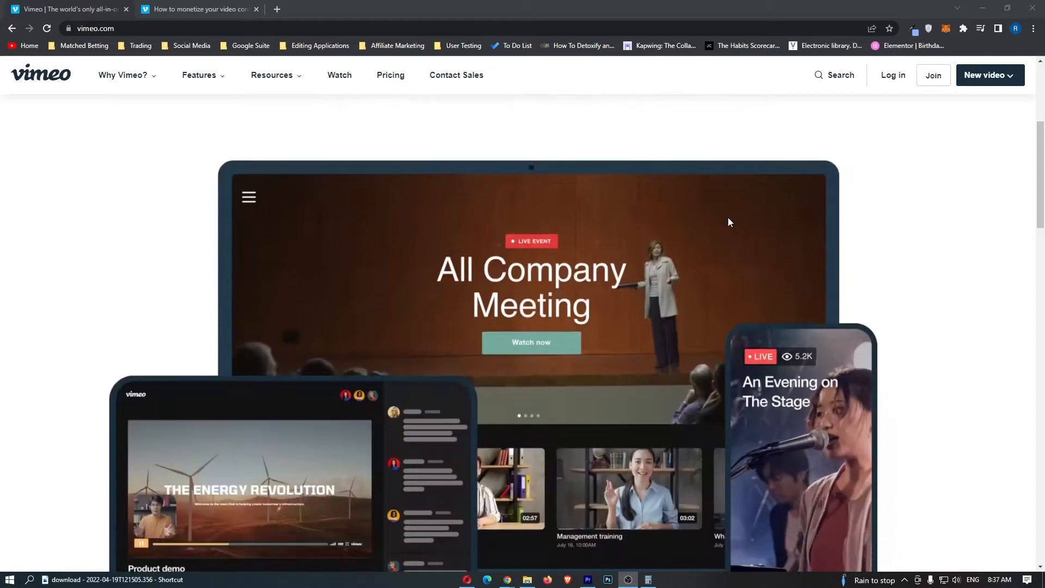
scroll("down", 3)
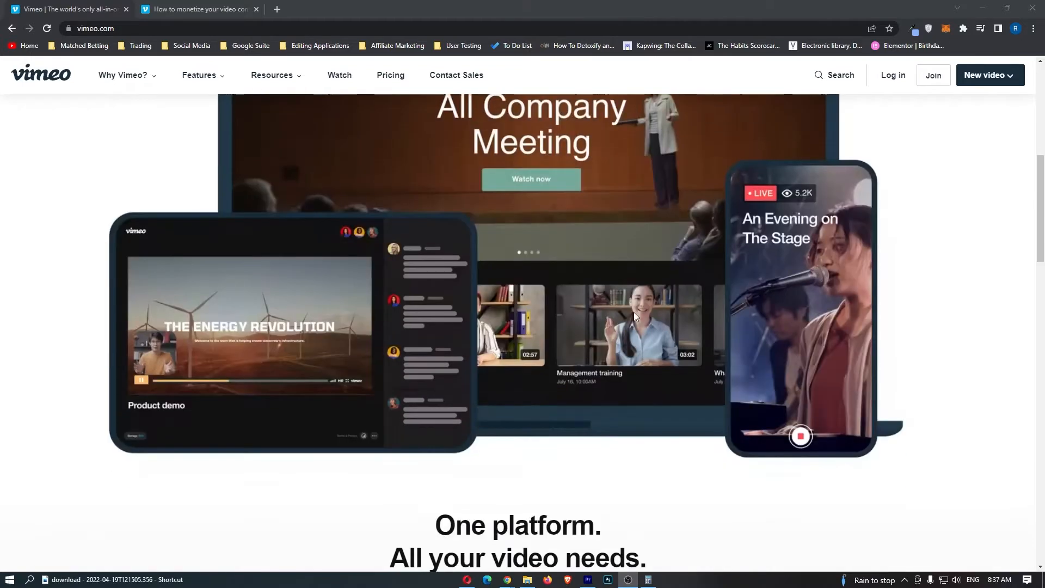
scroll("down", 3)
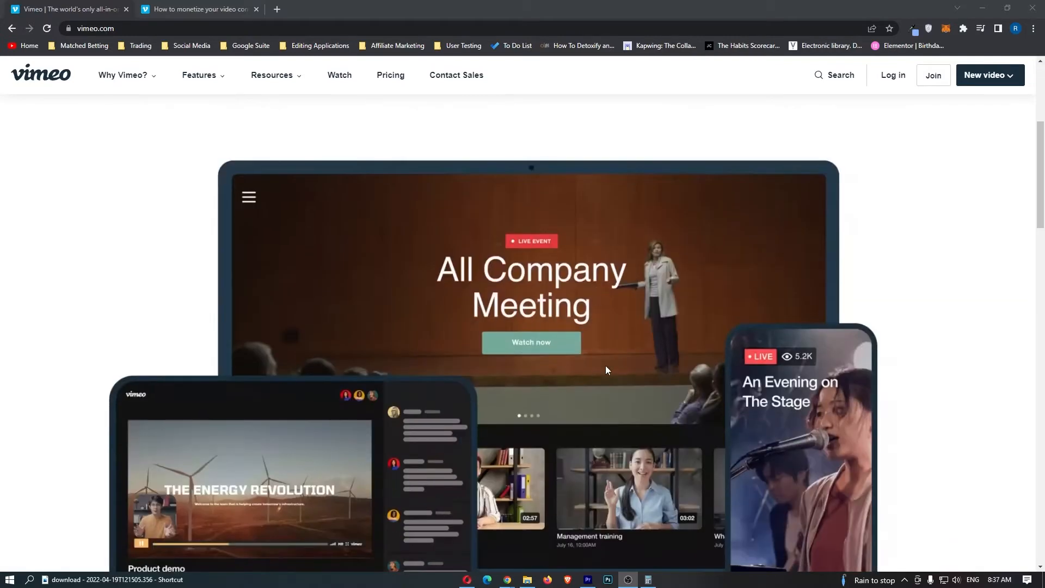
scroll("down", 3)
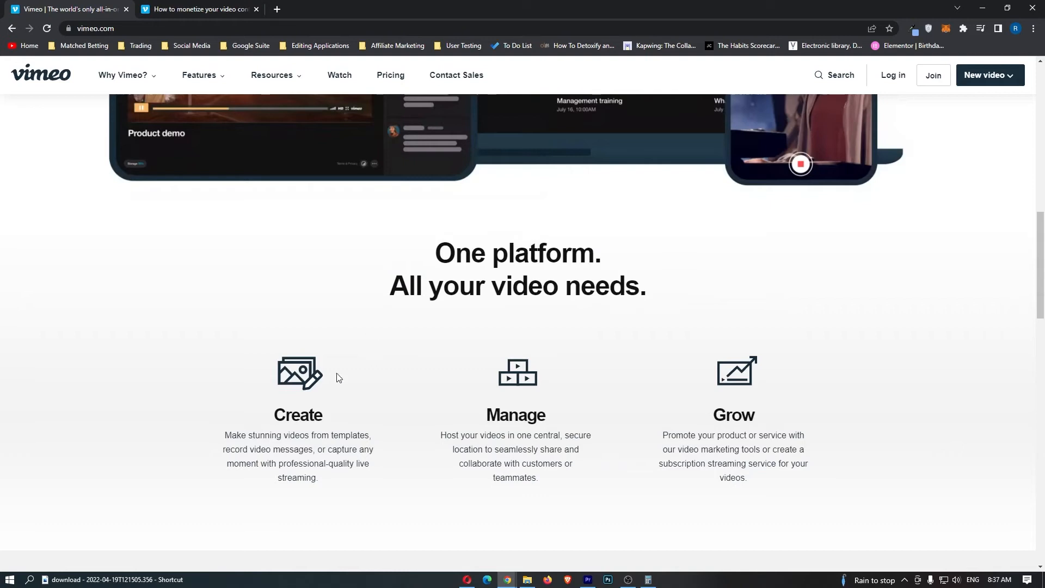
mouse_move(612, 418)
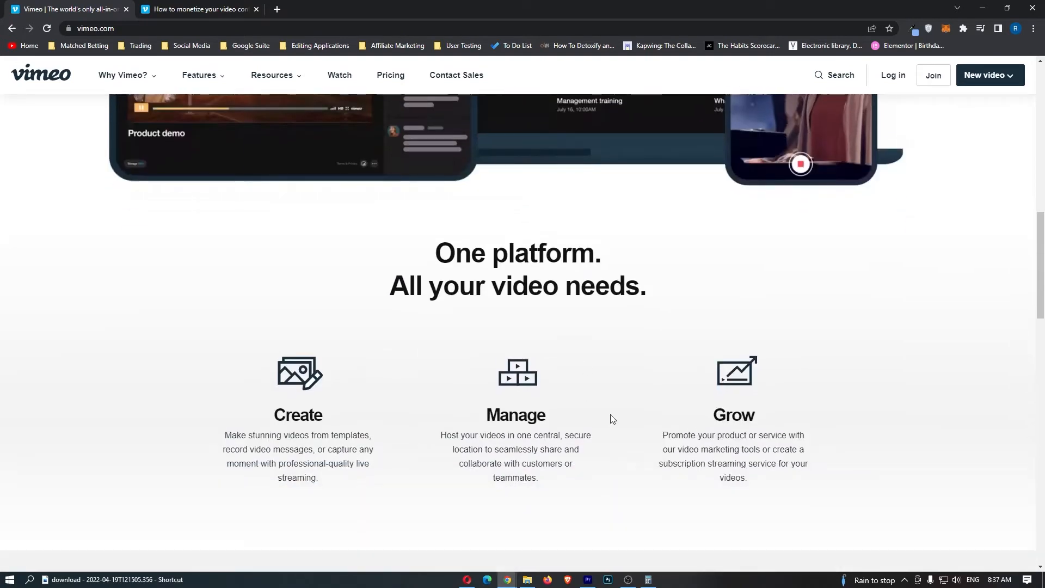
mouse_move(619, 411)
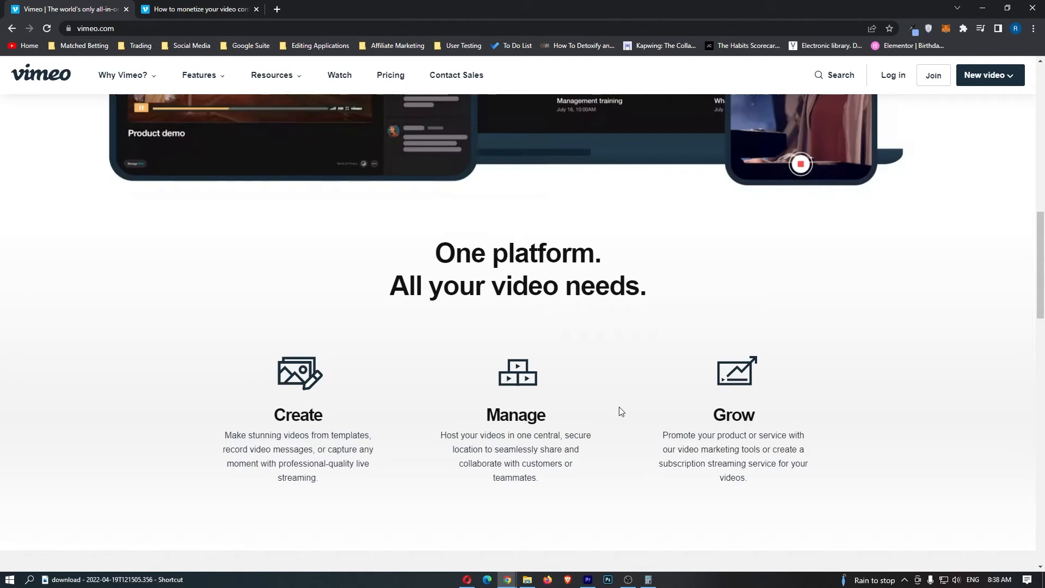
scroll("up", 3)
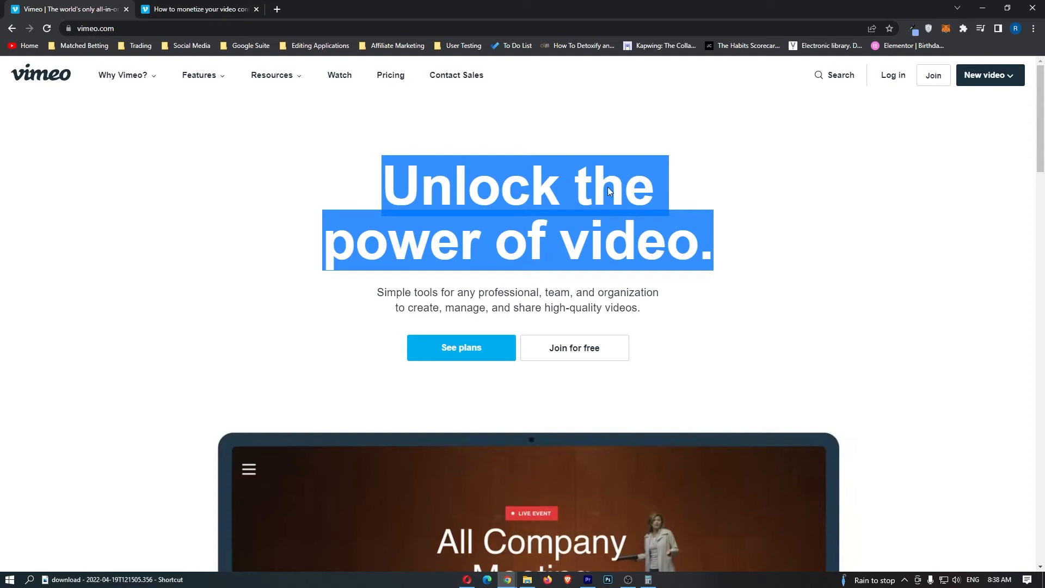
Step: Switch to the 'How to make money with videos' post and read to Video Monetization 101
left_click(197, 8)
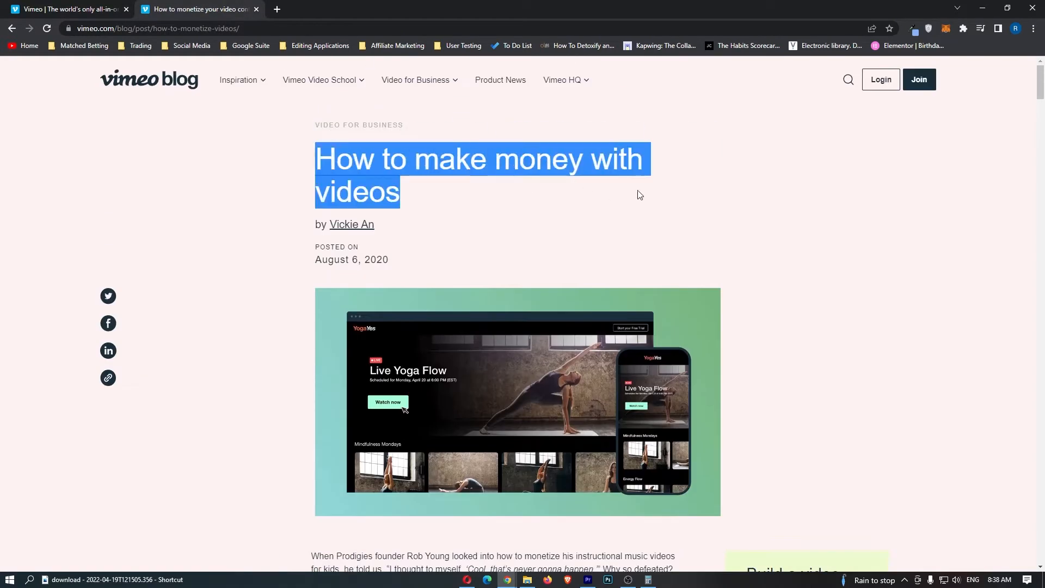
scroll("down", 3)
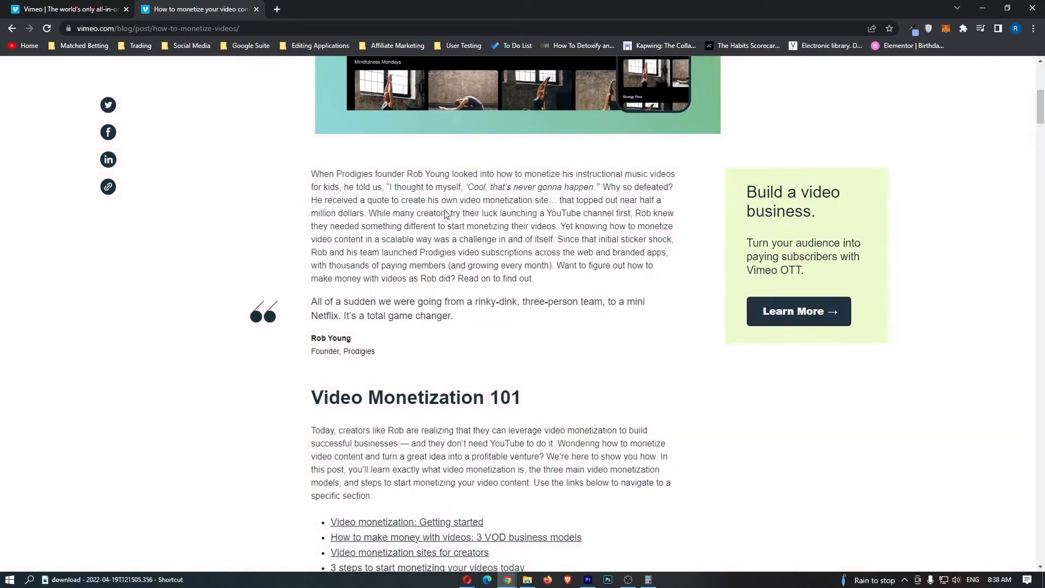
scroll("down", 3)
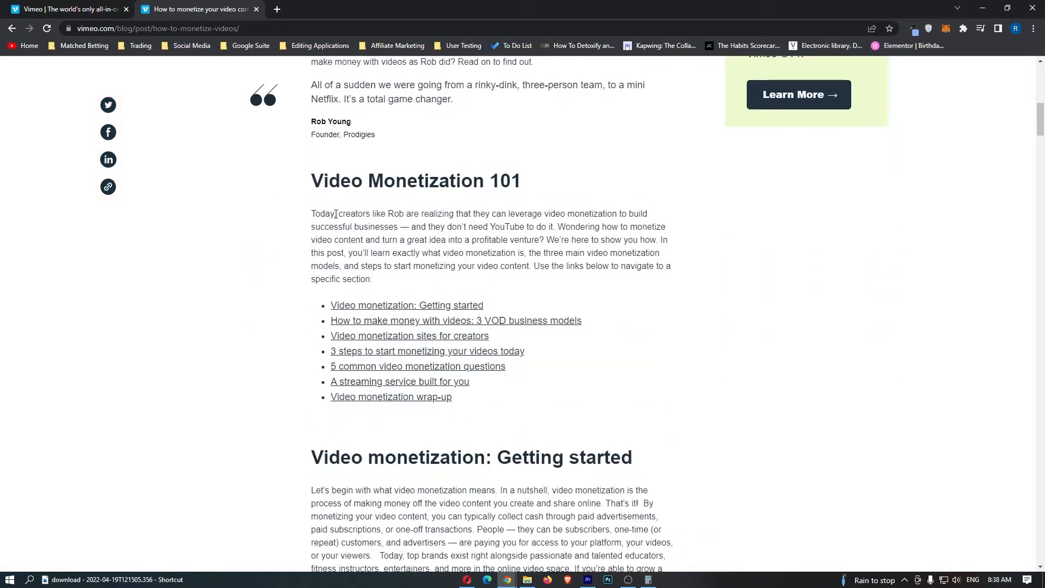
scroll("down", 3)
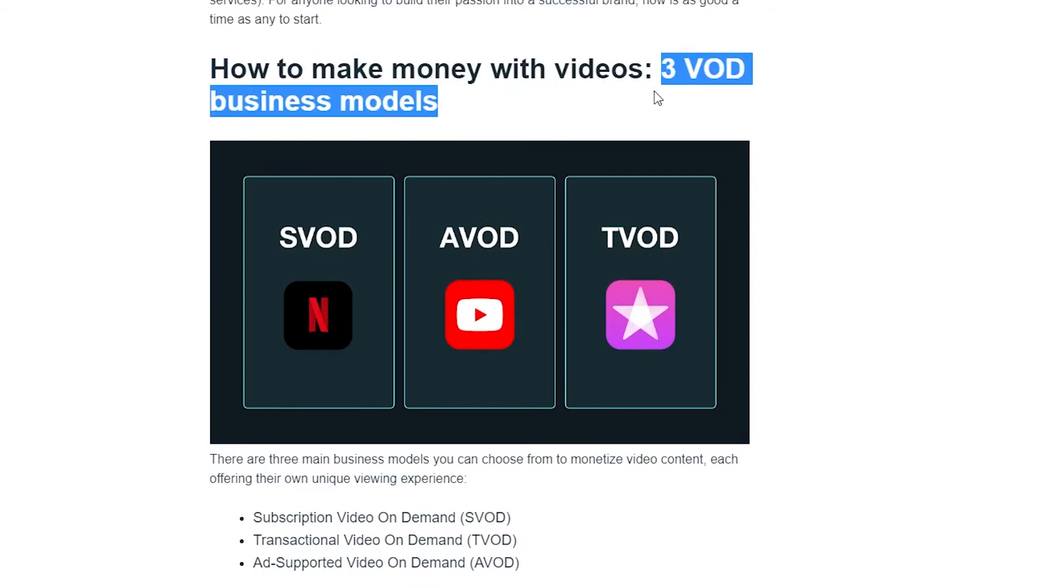
Step: Review the 3 VOD business models, marking the TVOD and AVOD bullet lines
scroll("down", 3)
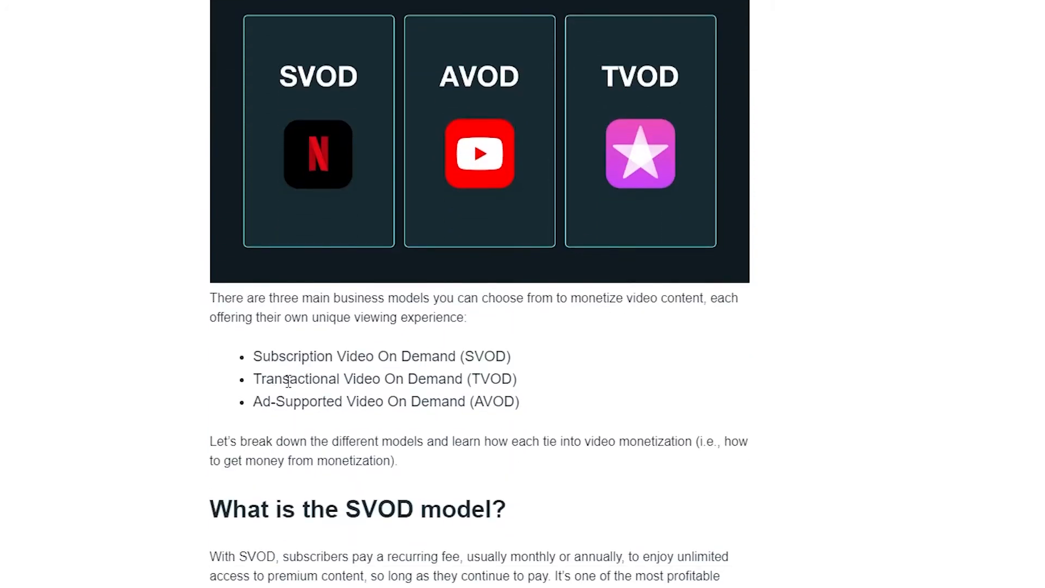
mouse_move(322, 135)
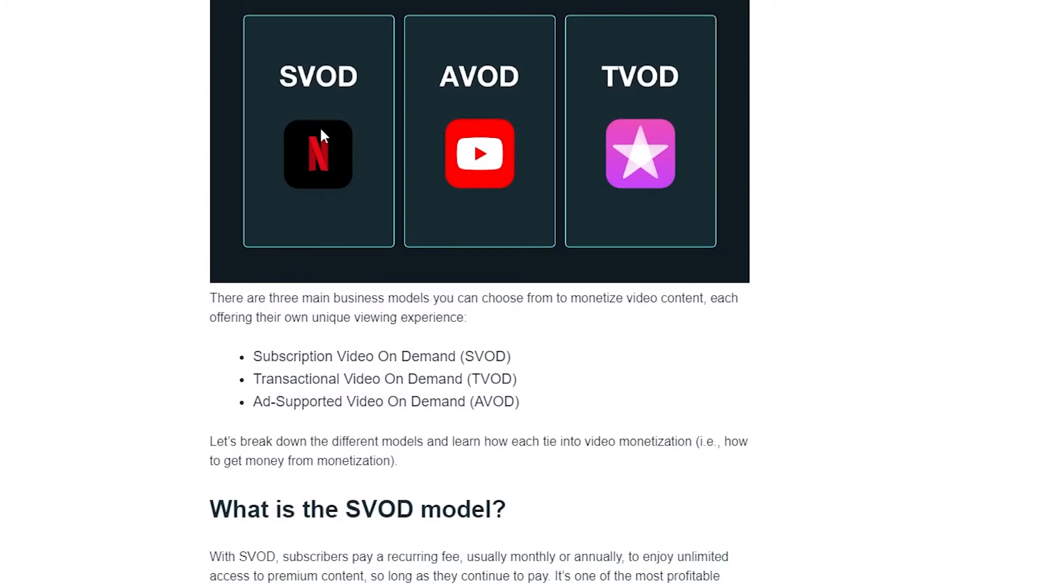
mouse_move(256, 391)
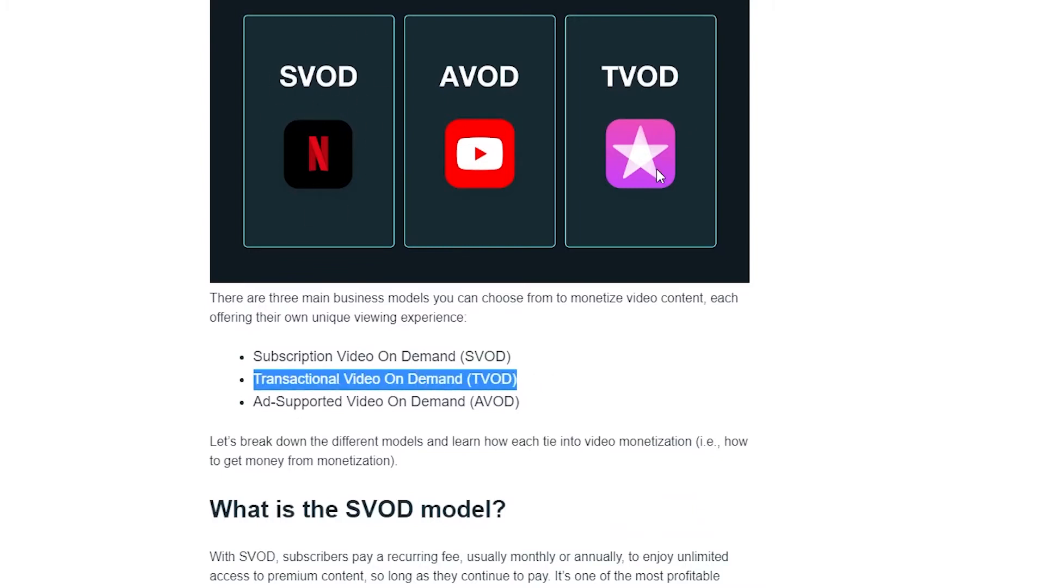
left_click(644, 202)
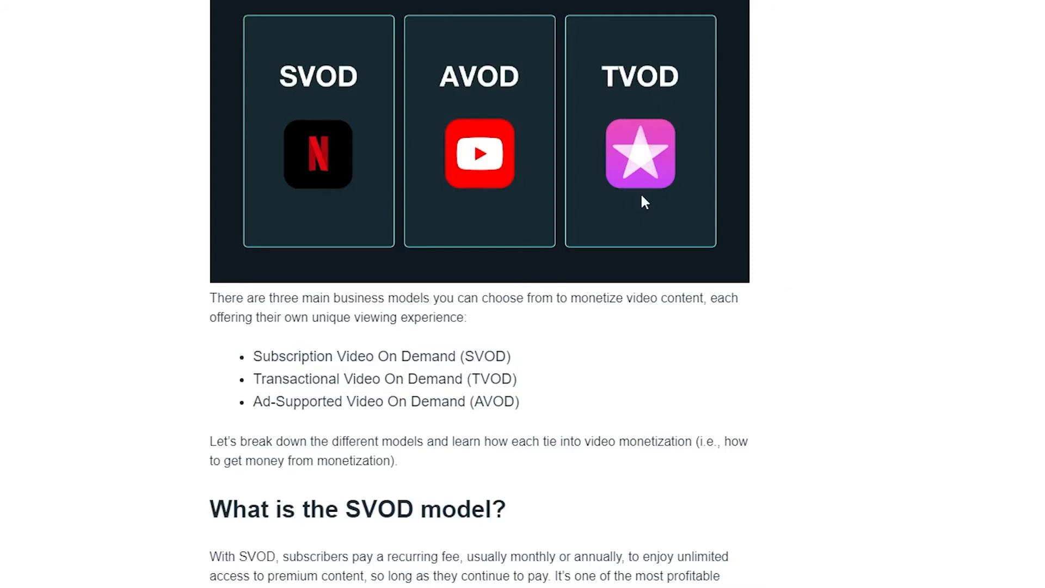
mouse_move(447, 363)
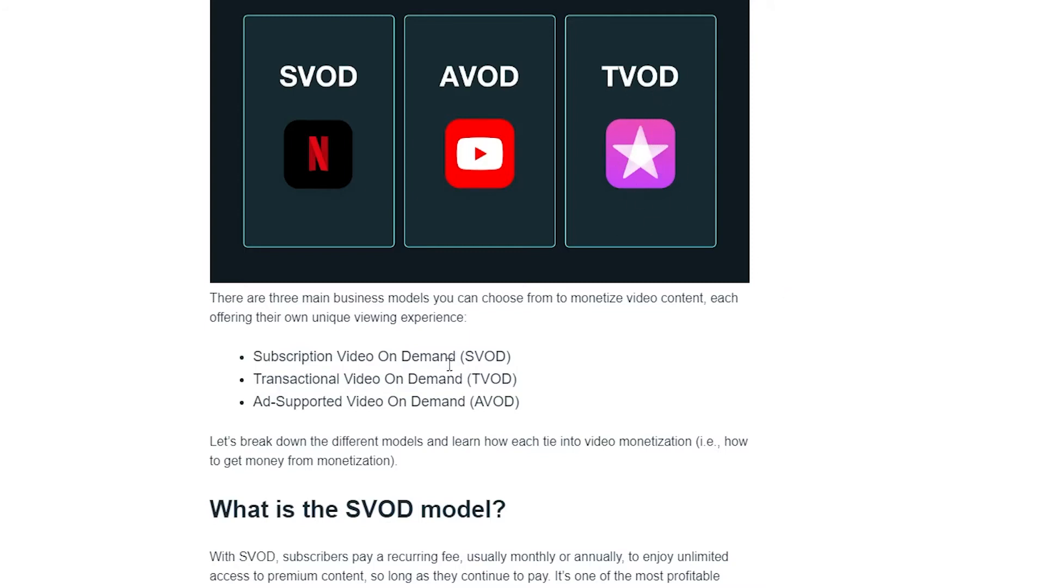
double_click(385, 400)
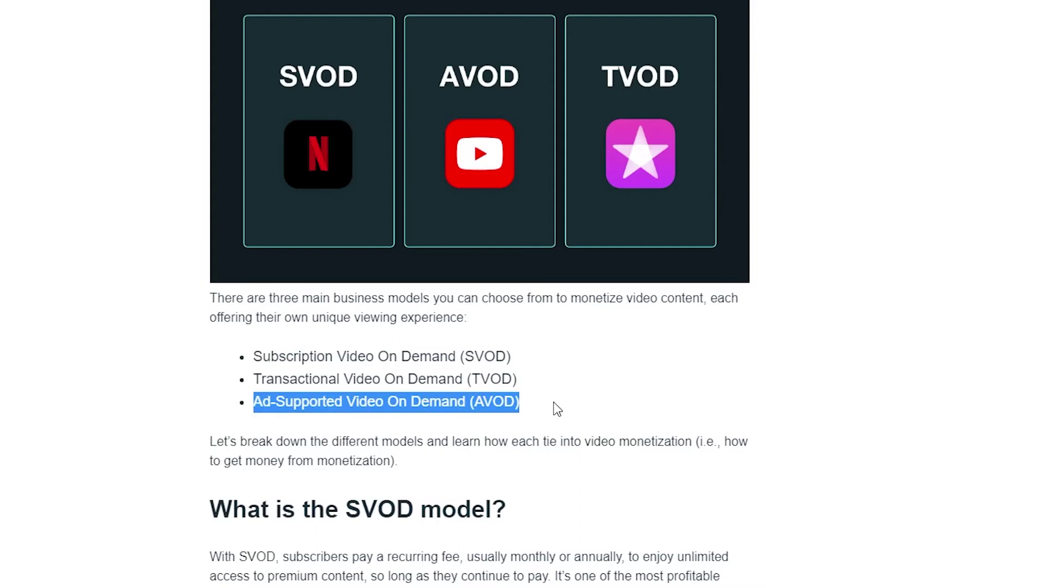
left_click(479, 153)
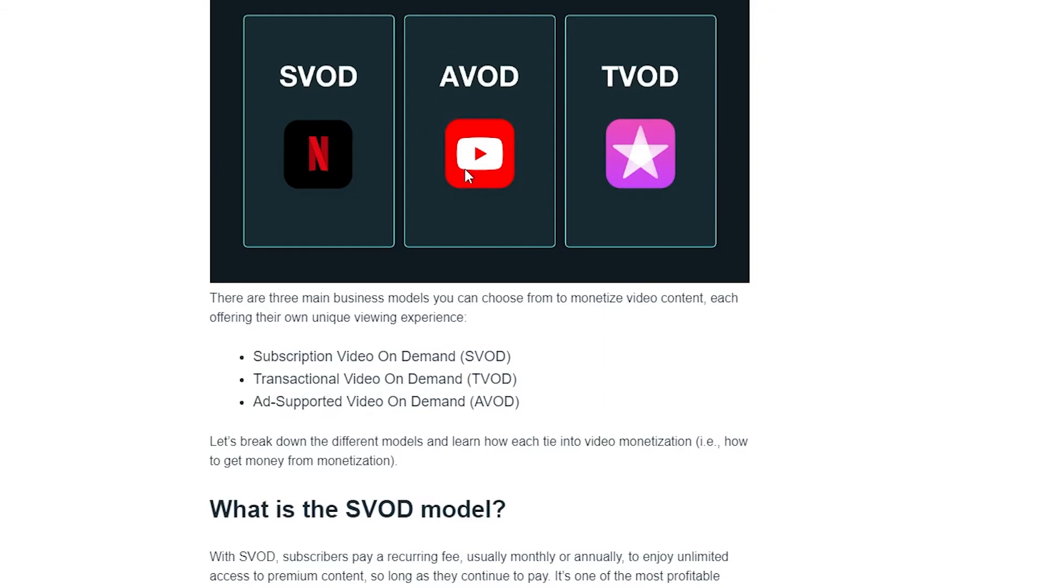
scroll("down", 3)
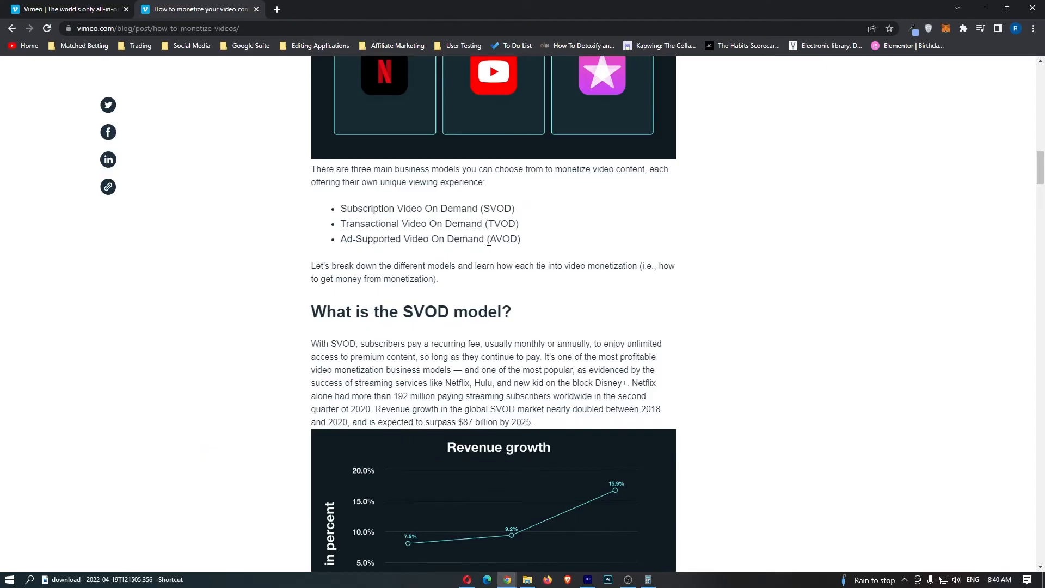
Step: Move from the 3 VOD models graphic down to the SVOD revenue growth chart and benefits
scroll("up", 3)
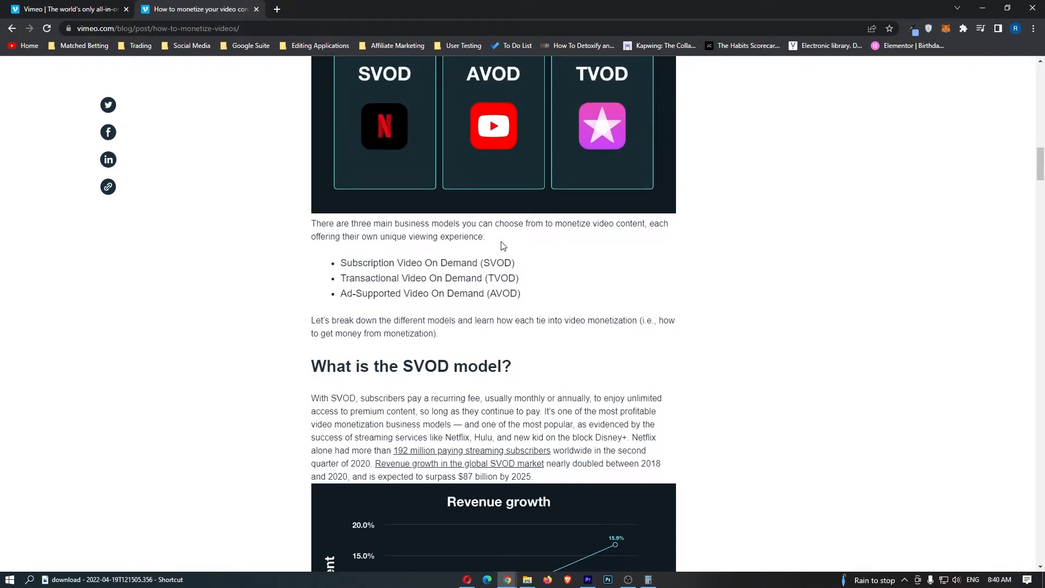
scroll("up", 3)
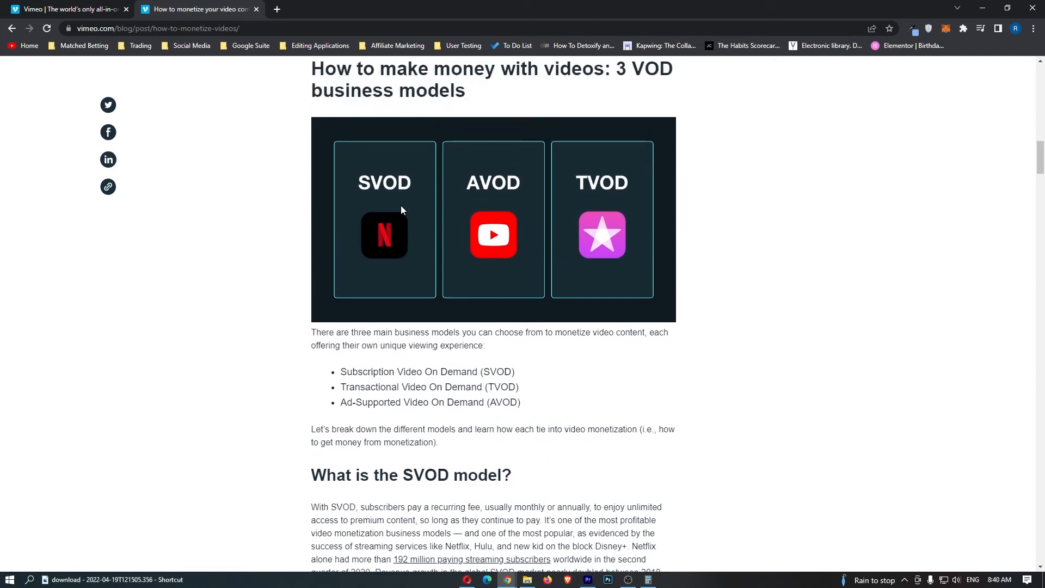
scroll("down", 3)
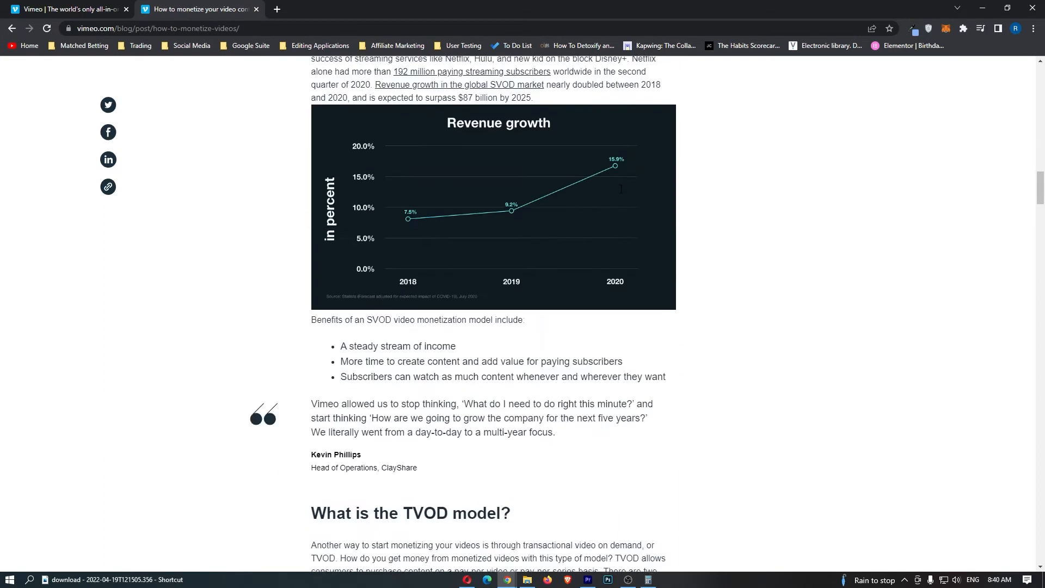
scroll("down", 3)
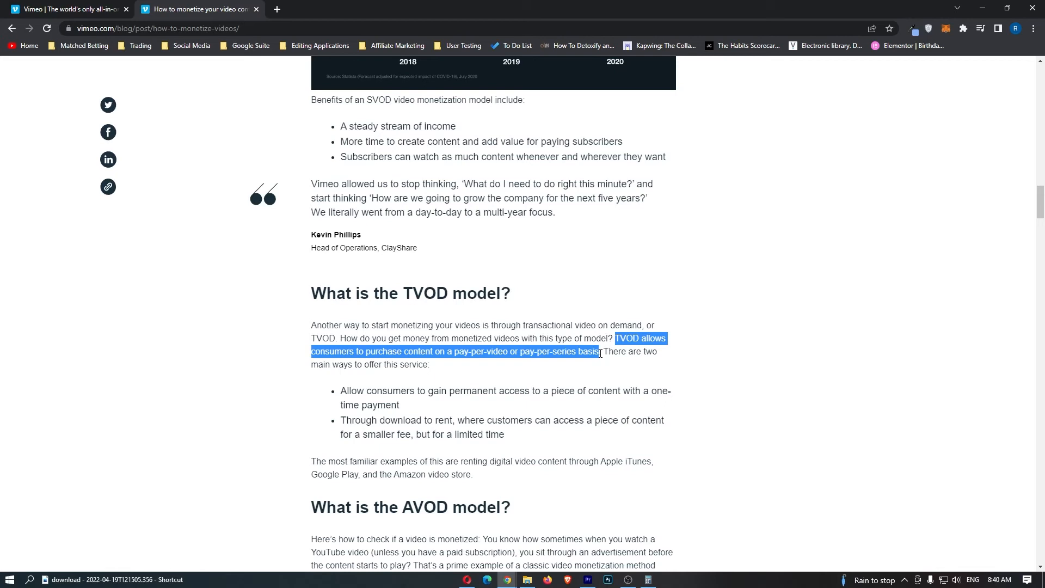
Step: Re-read the TVOD section, where consumers pay per video or per series
scroll("up", 3)
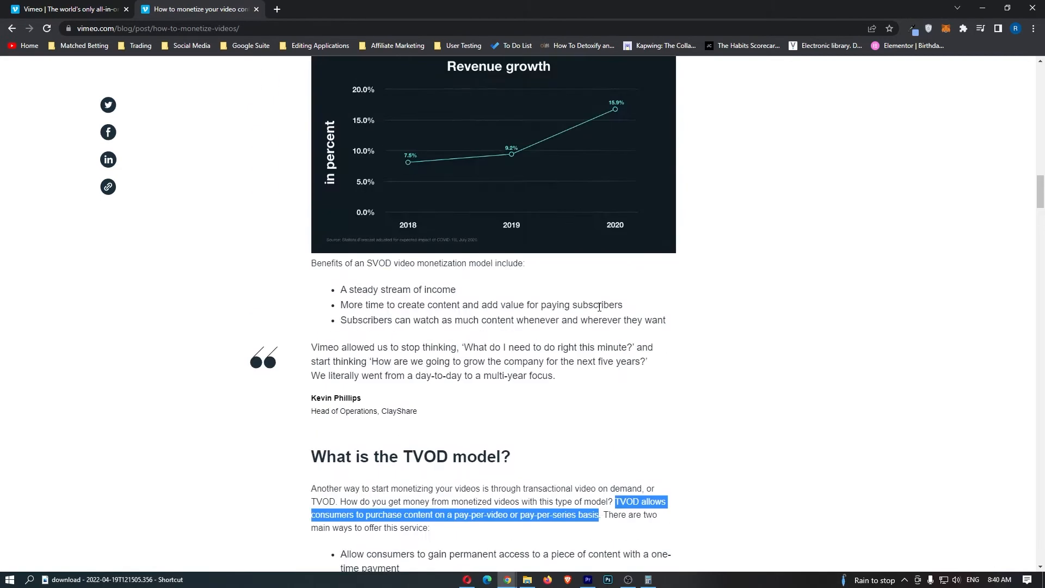
scroll("up", 3)
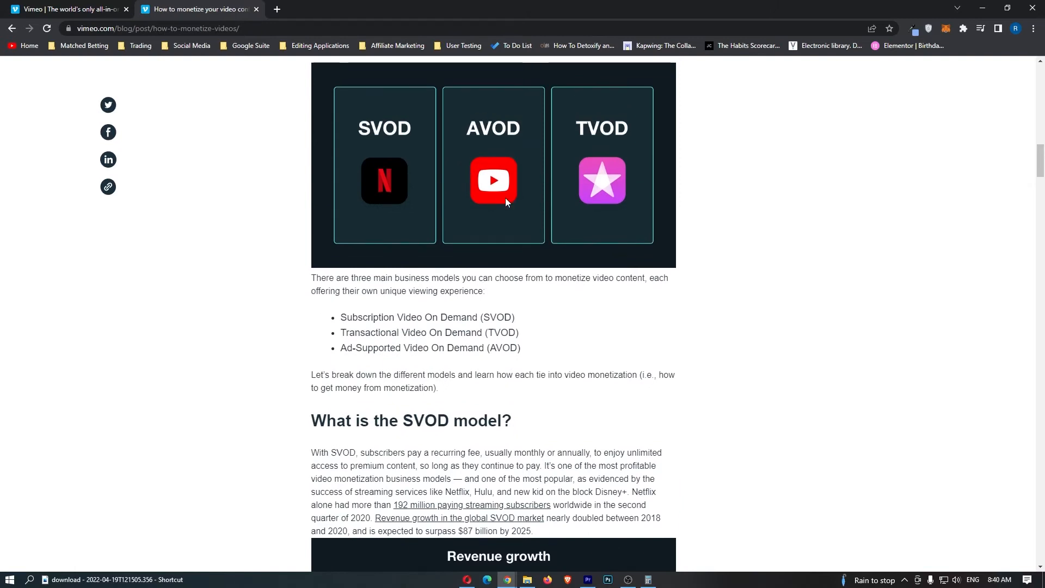
scroll("down", 3)
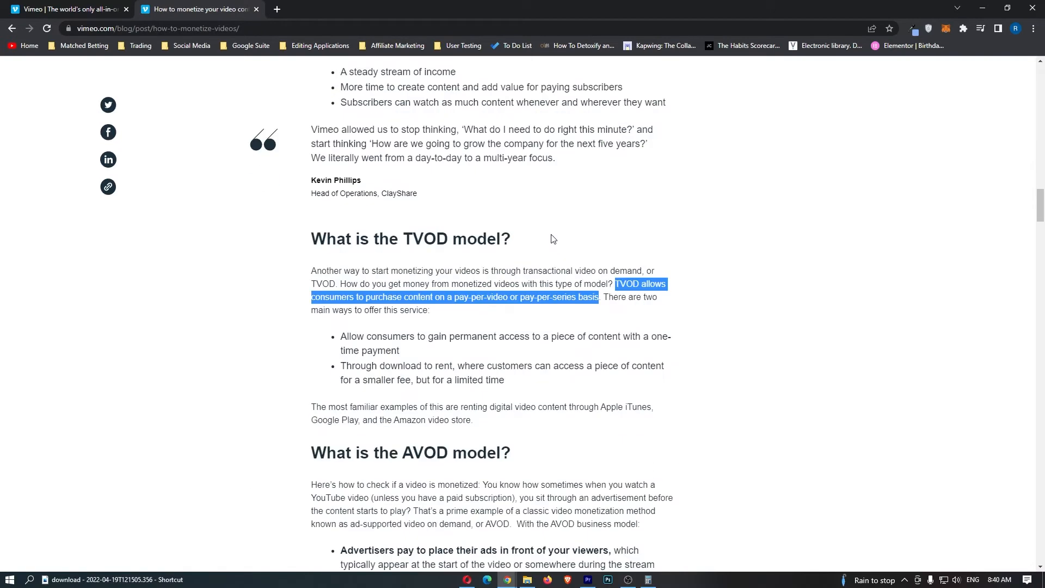
scroll("down", 3)
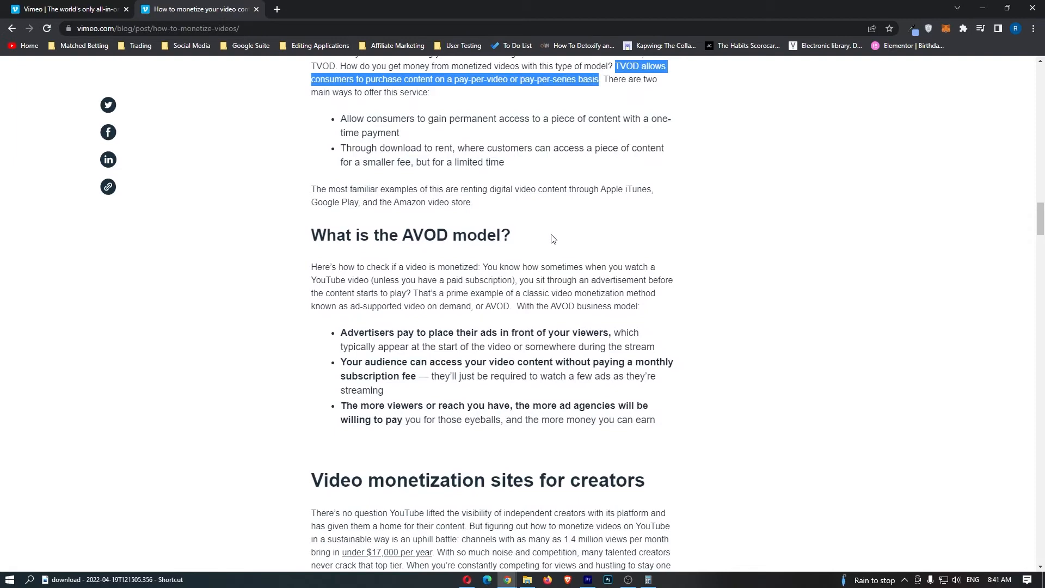
mouse_move(540, 260)
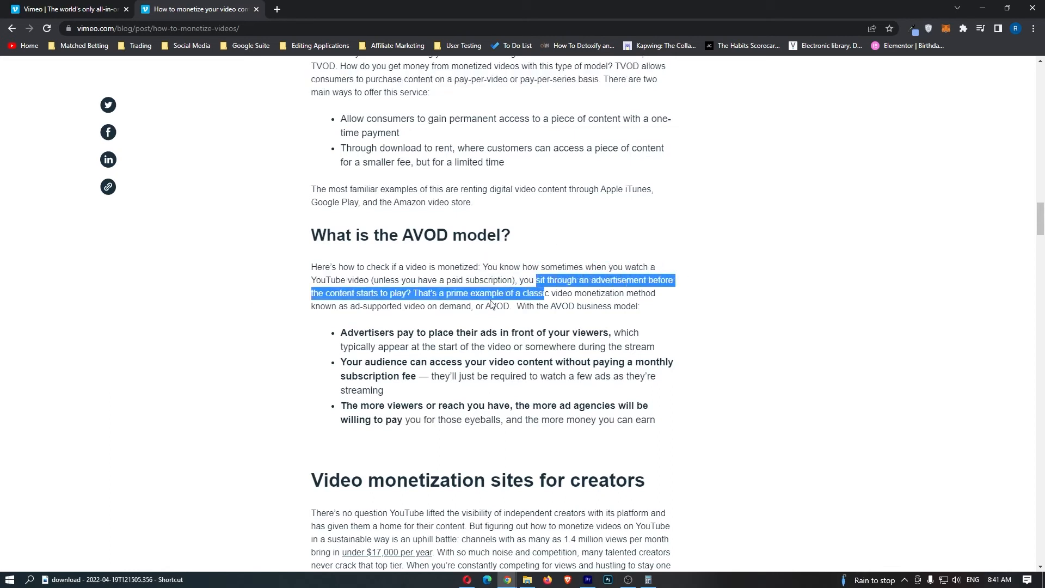
Step: Read the AVOD section and reach the Video monetization sites for creators heading
left_click(412, 289)
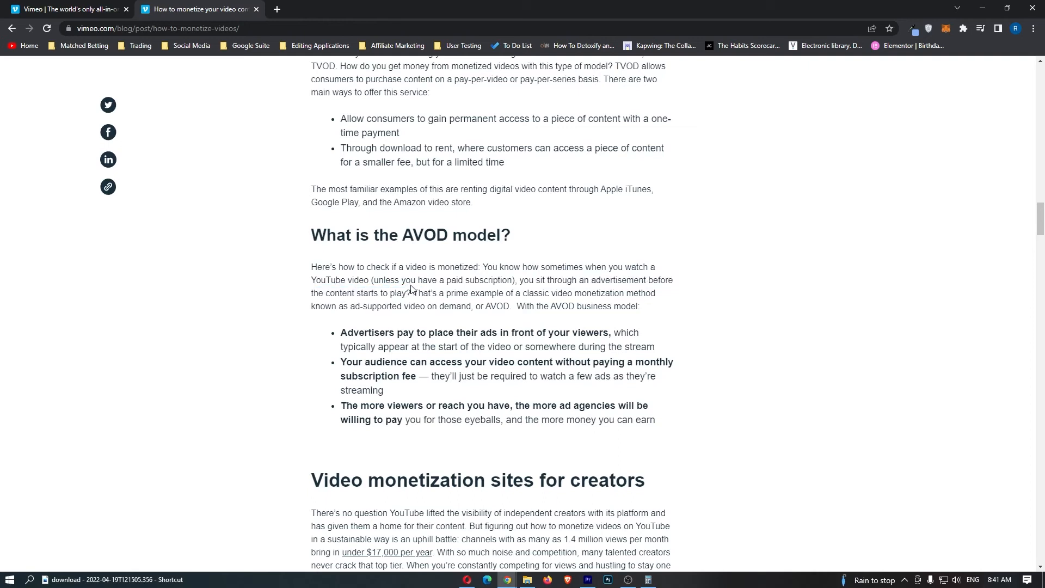
mouse_move(429, 316)
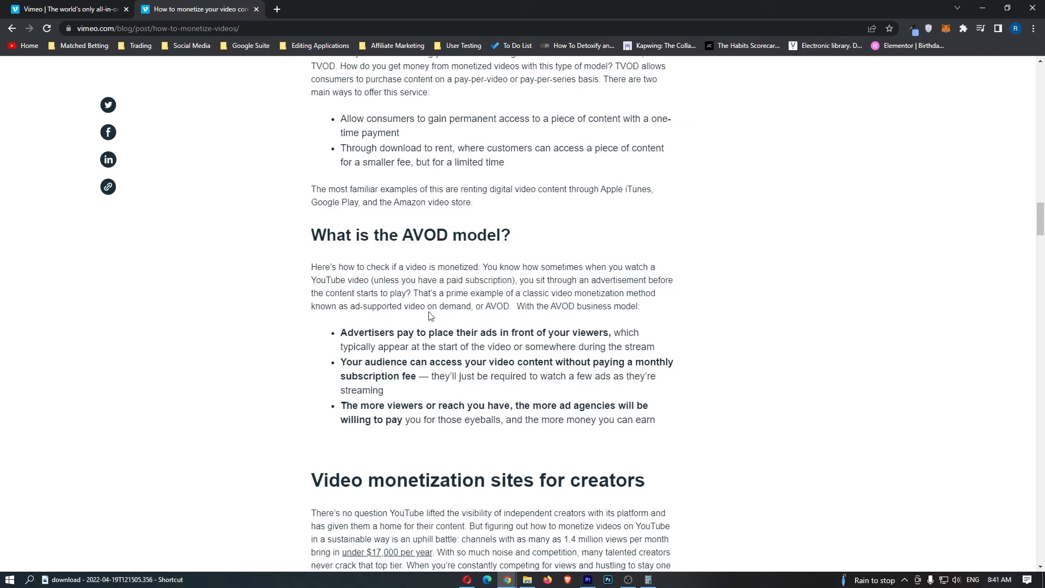
scroll("up", 3)
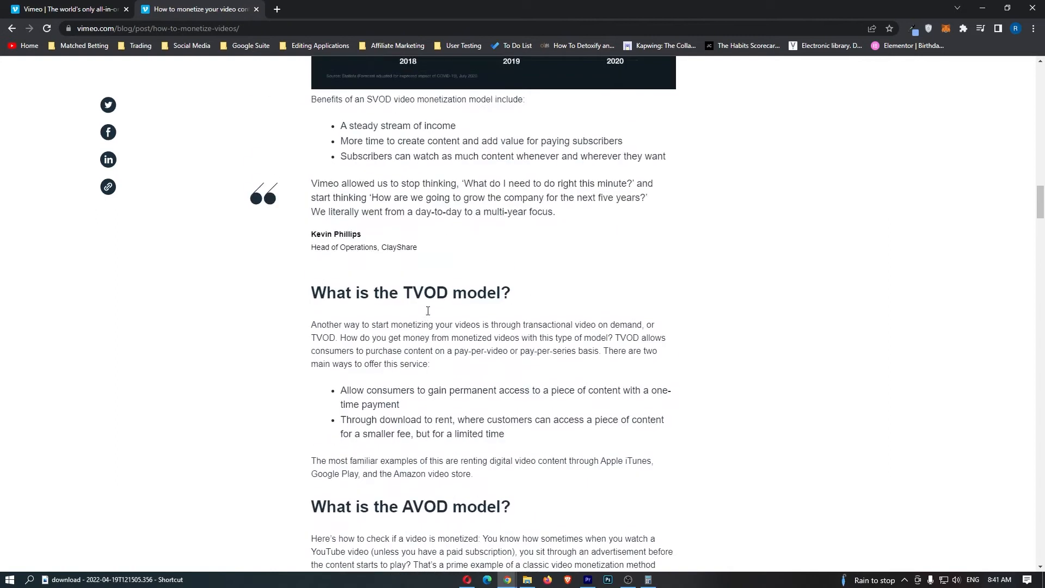
scroll("up", 3)
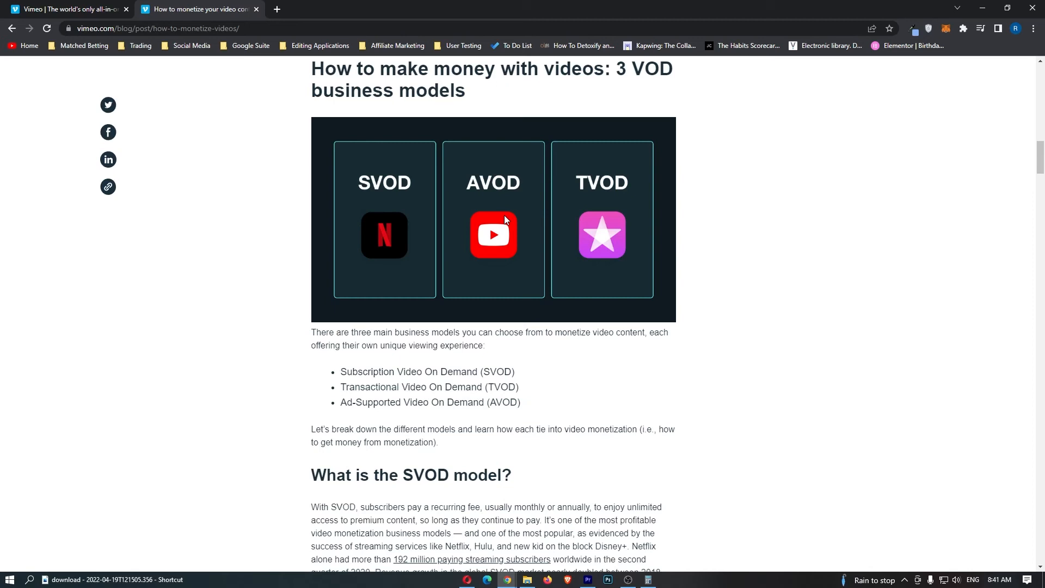
scroll("down", 3)
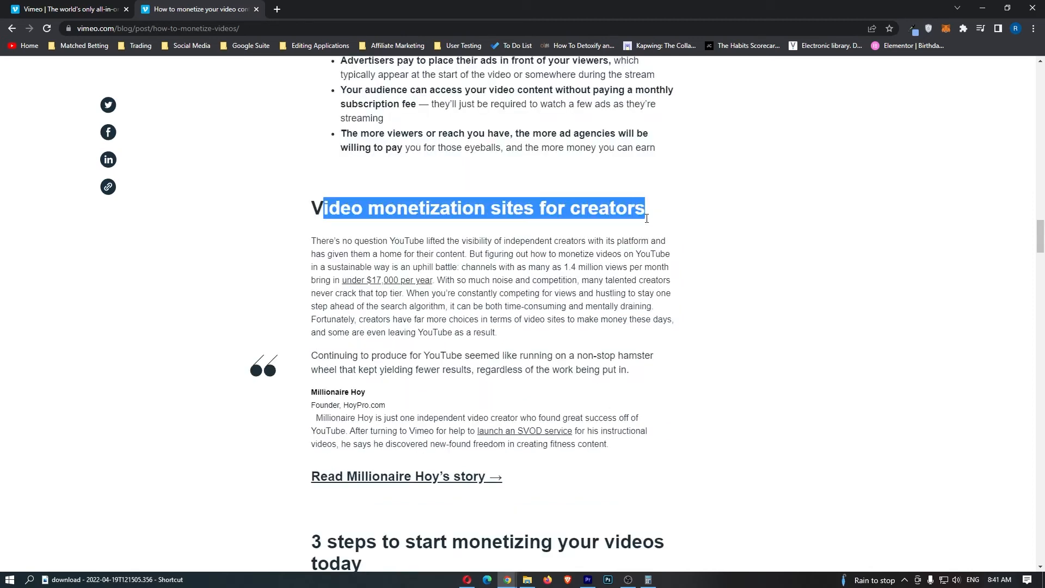
mouse_move(446, 290)
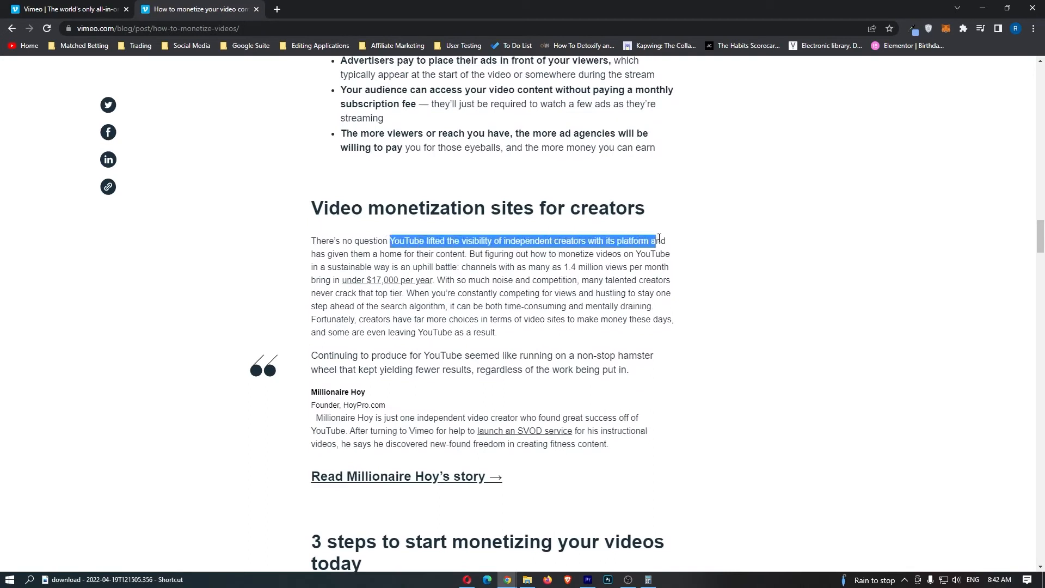
Step: Read the creators section on YouTube visibility and 1.4 million monthly views
left_click(453, 265)
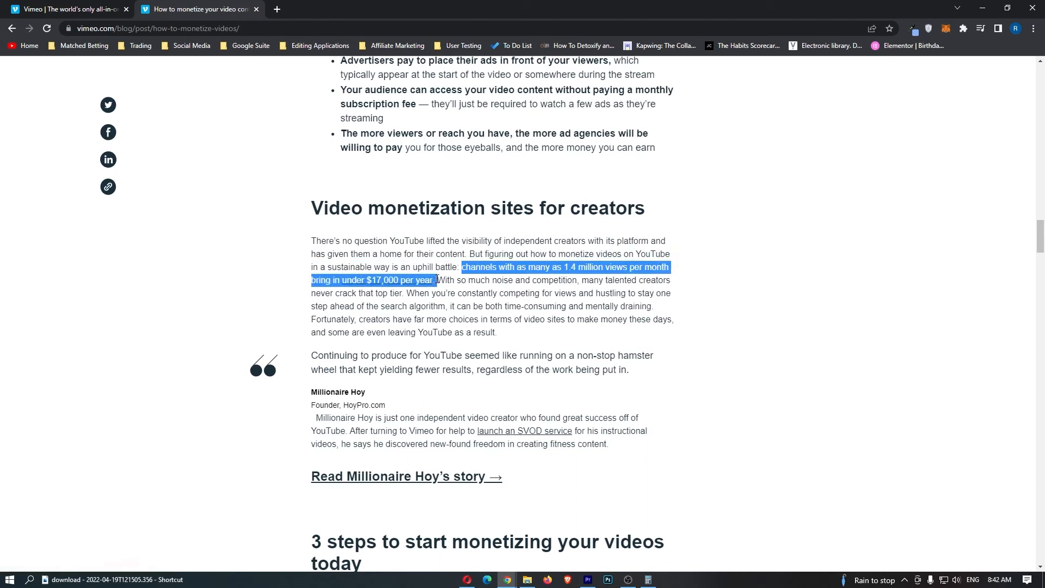
left_click(508, 293)
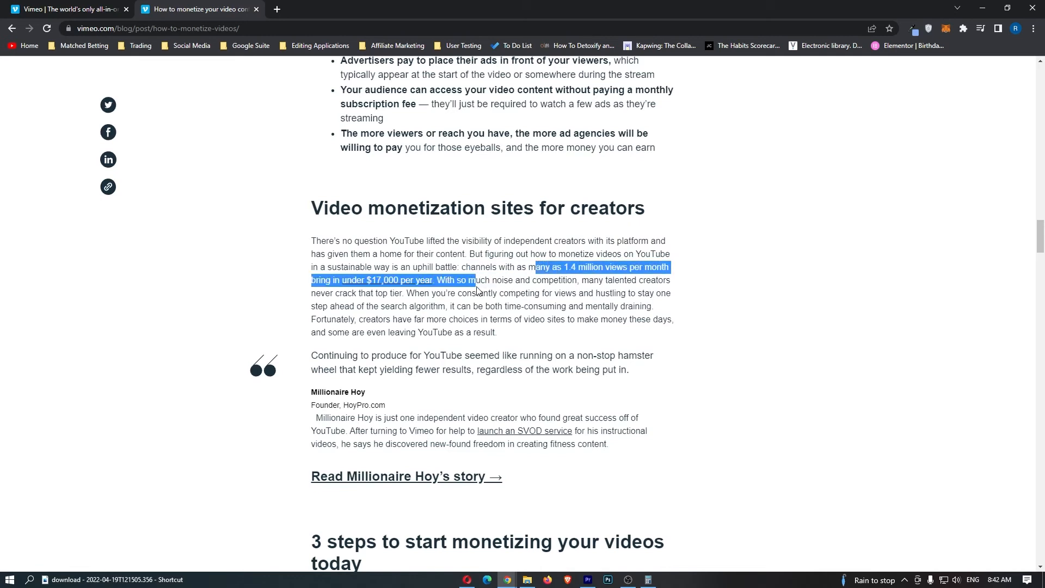
scroll("down", 3)
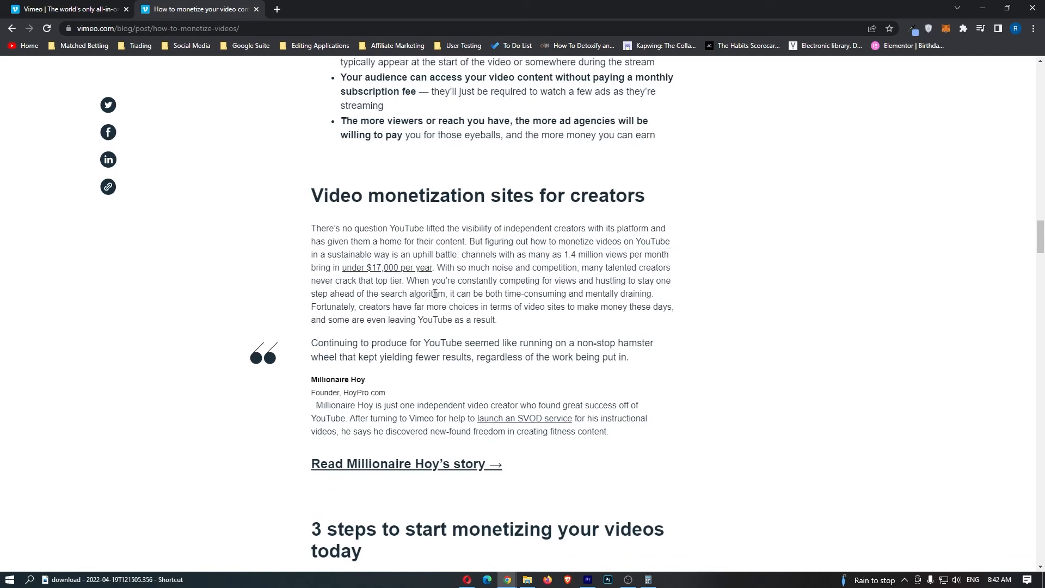
scroll("up", 3)
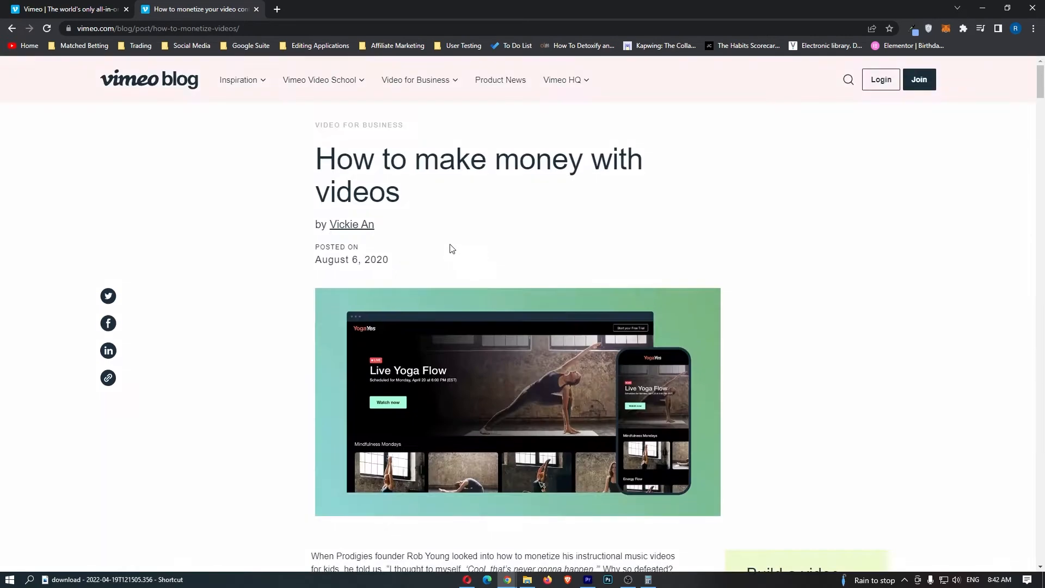
scroll("down", 3)
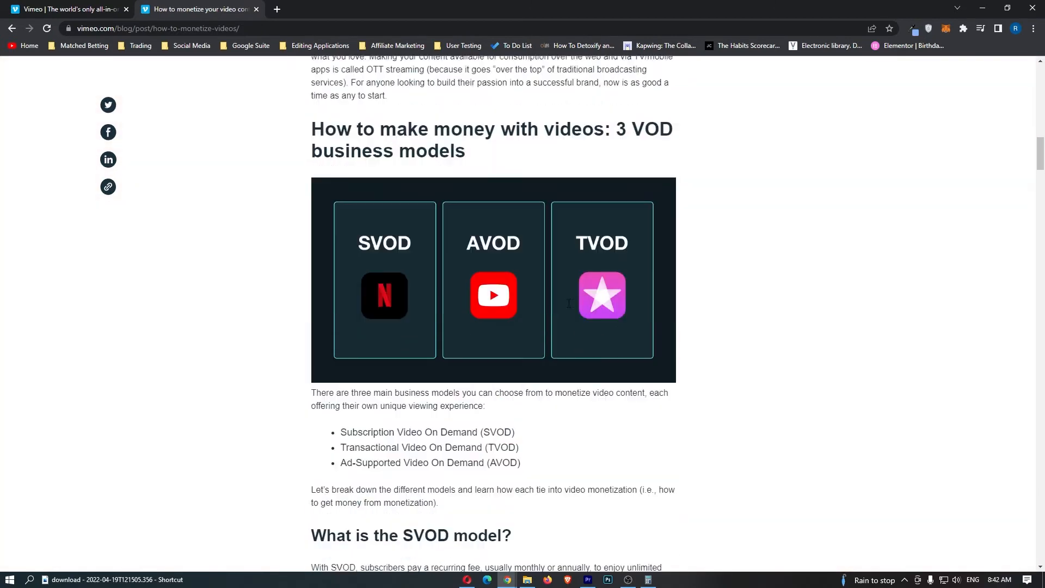
Step: Continue past the Millionaire Hoy quote to the 3 steps to start monetizing section
scroll("down", 3)
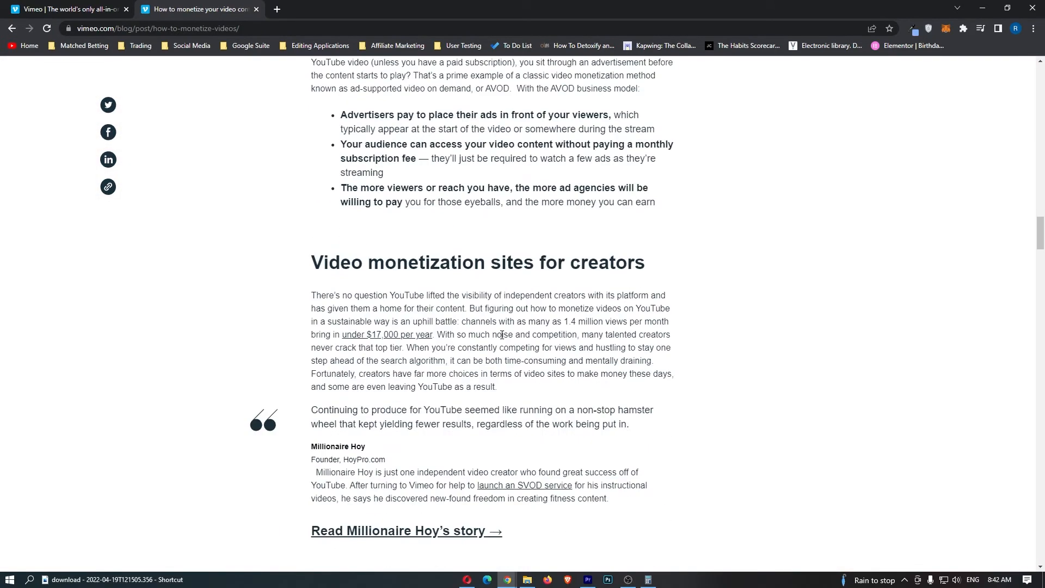
scroll("down", 3)
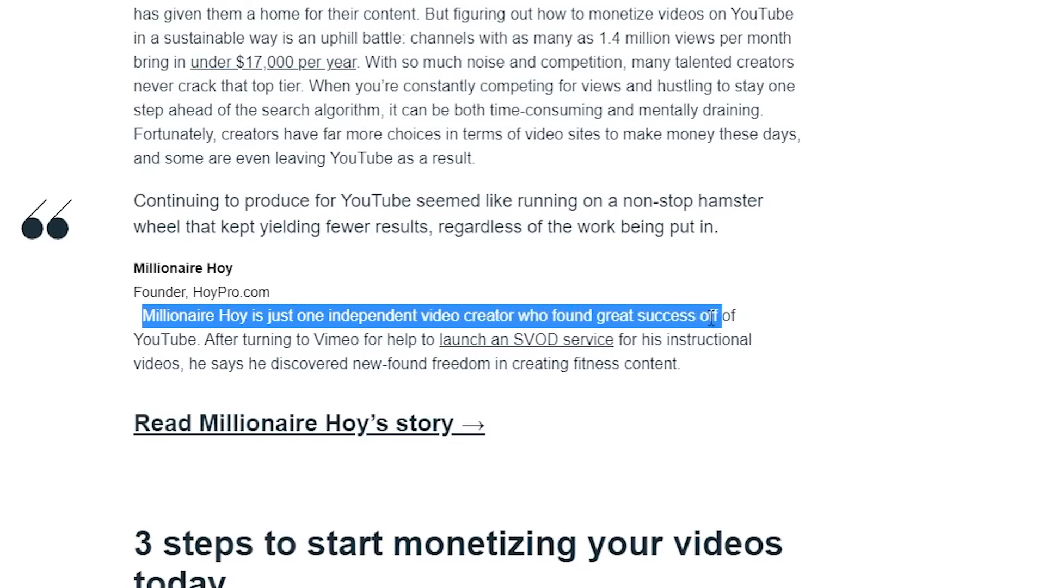
left_click(287, 339)
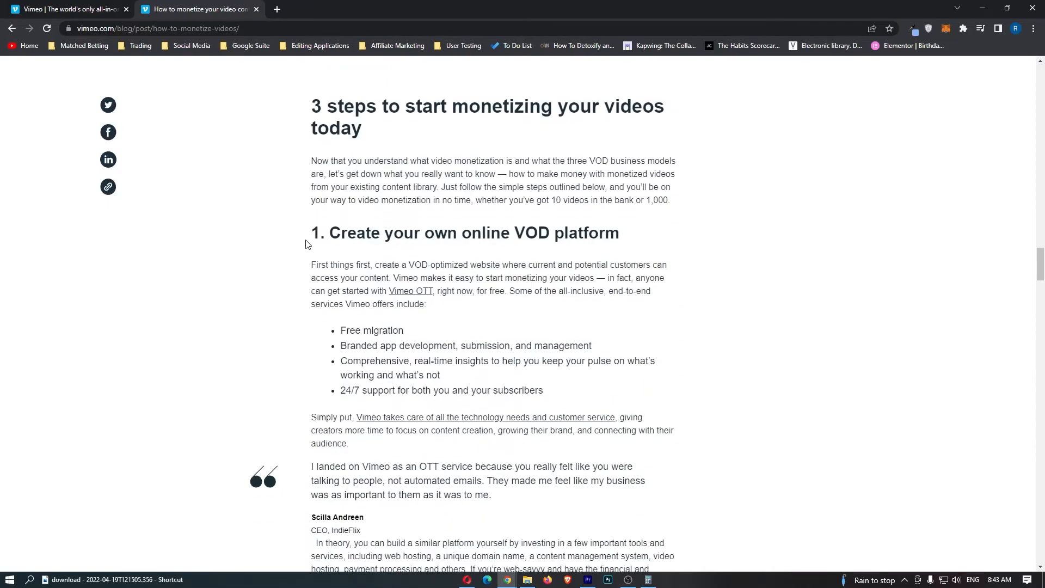
Step: Read the step 2 monetization models and AVOD types down to the branded apps graphic
scroll("down", 3)
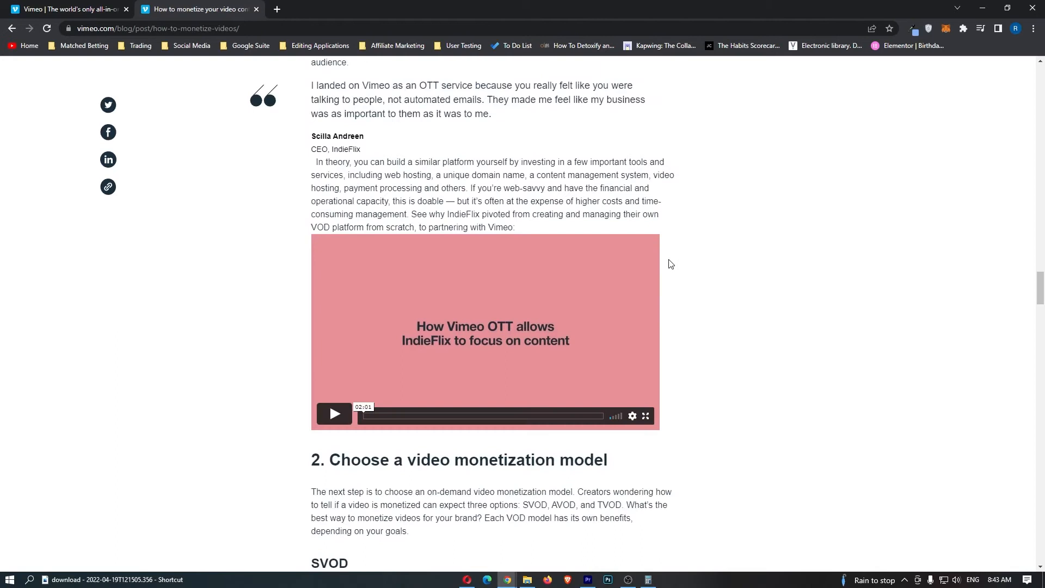
scroll("down", 3)
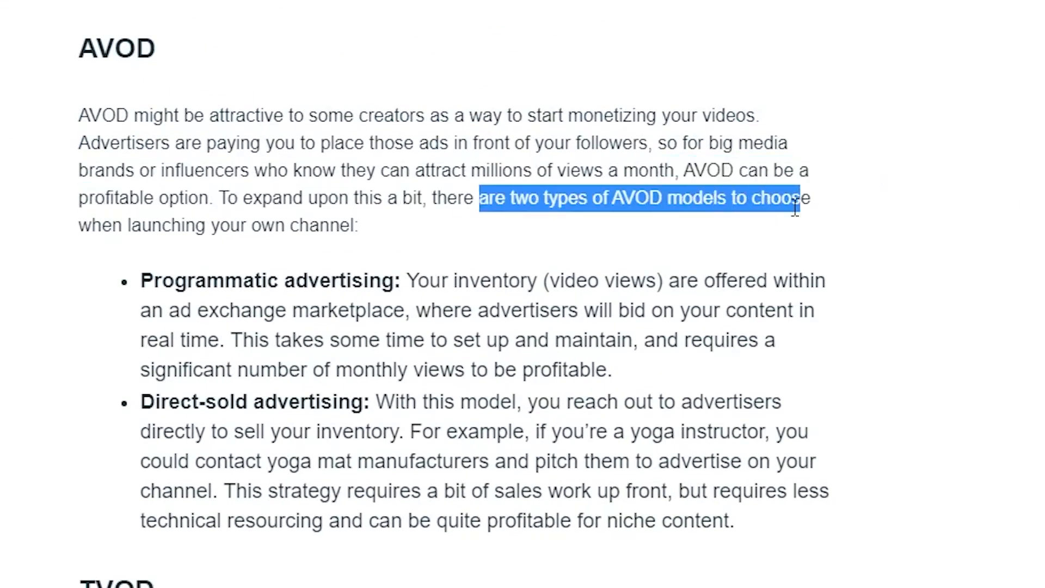
left_click(553, 280)
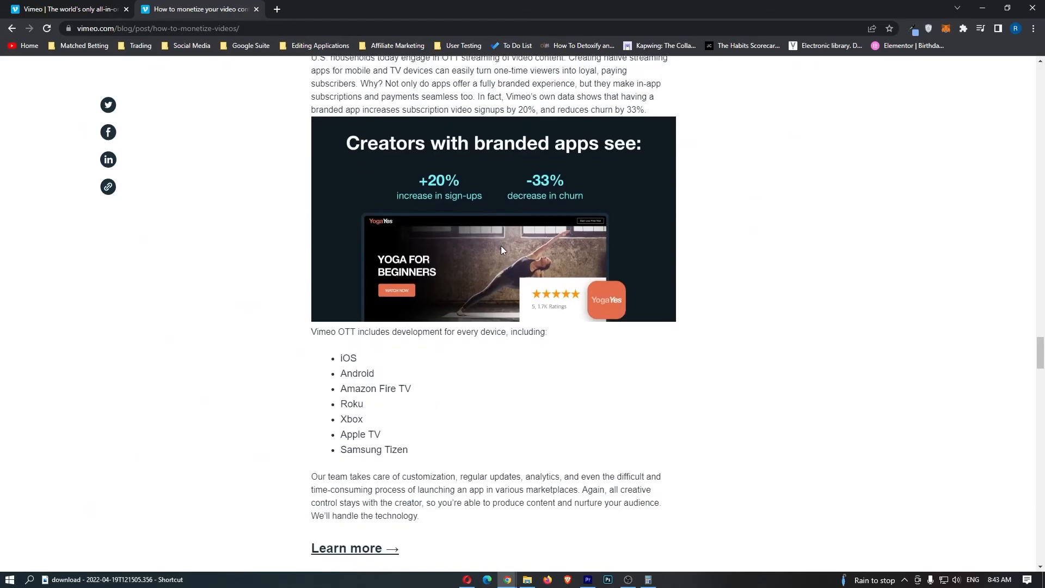
Step: Read the 5 common monetization questions down to 'A streaming service built for you'
scroll("down", 3)
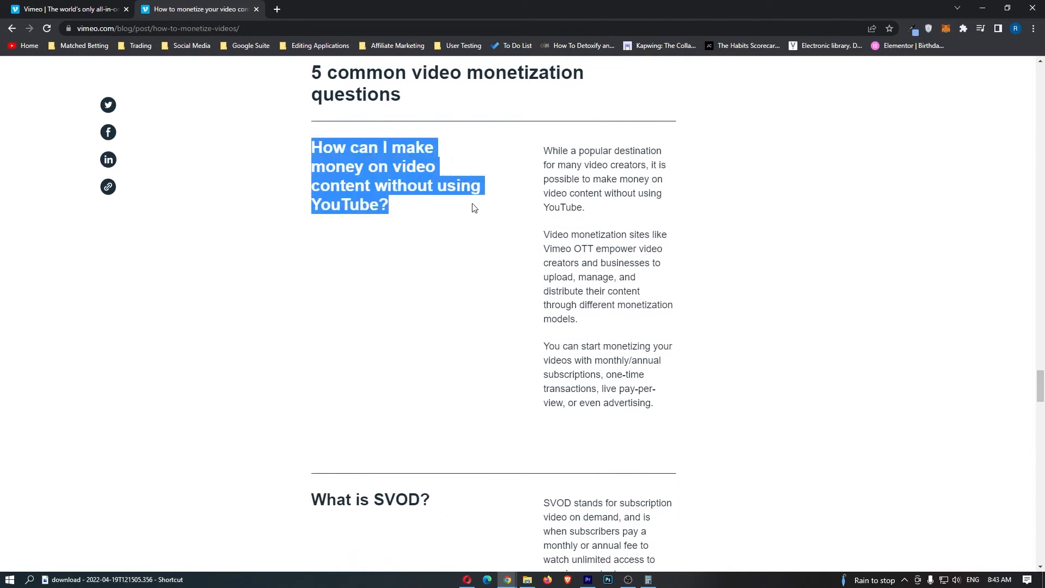
left_click(649, 177)
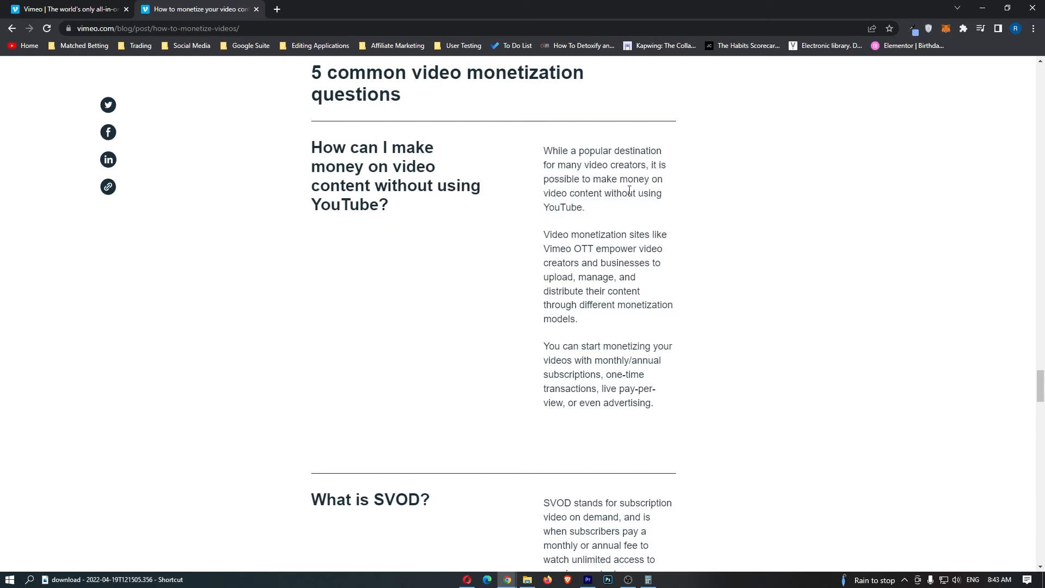
mouse_move(610, 231)
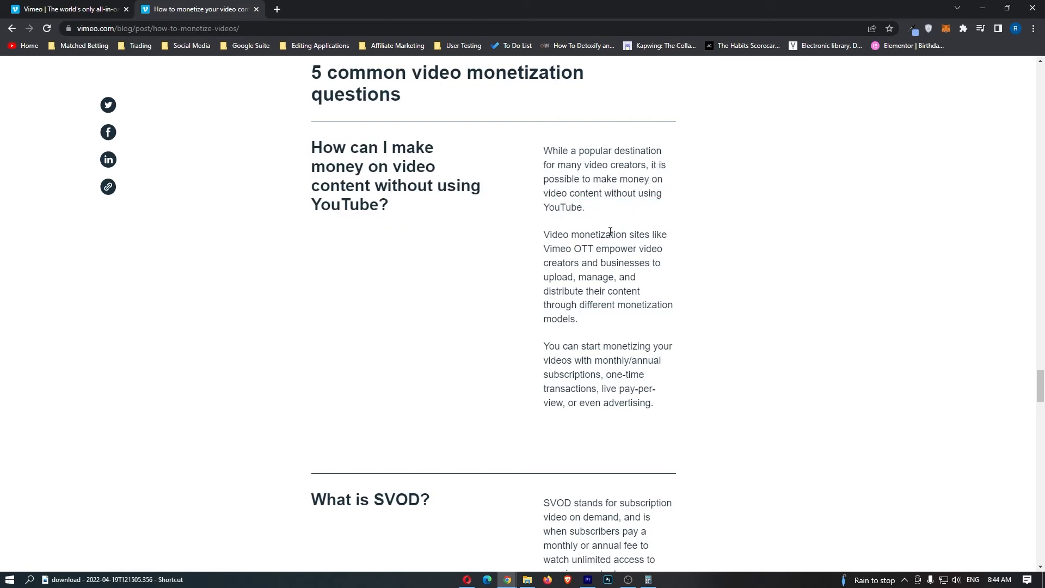
scroll("down", 3)
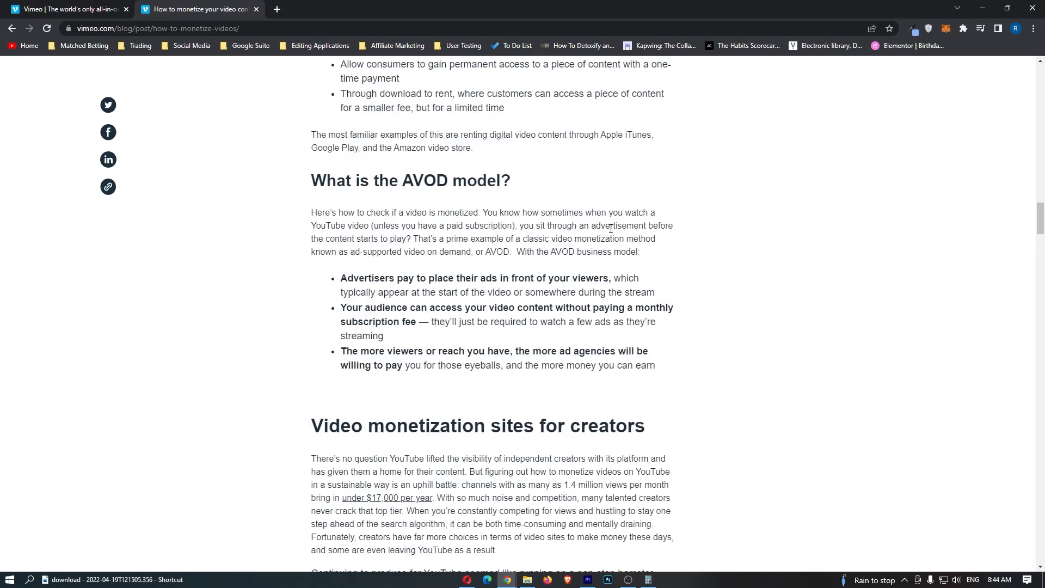
scroll("down", 3)
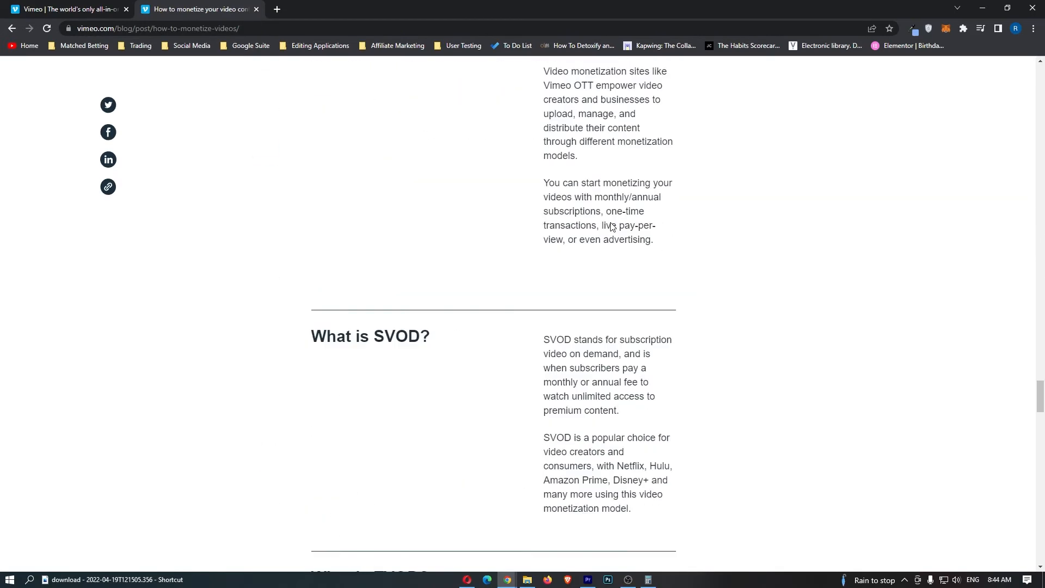
scroll("up", 3)
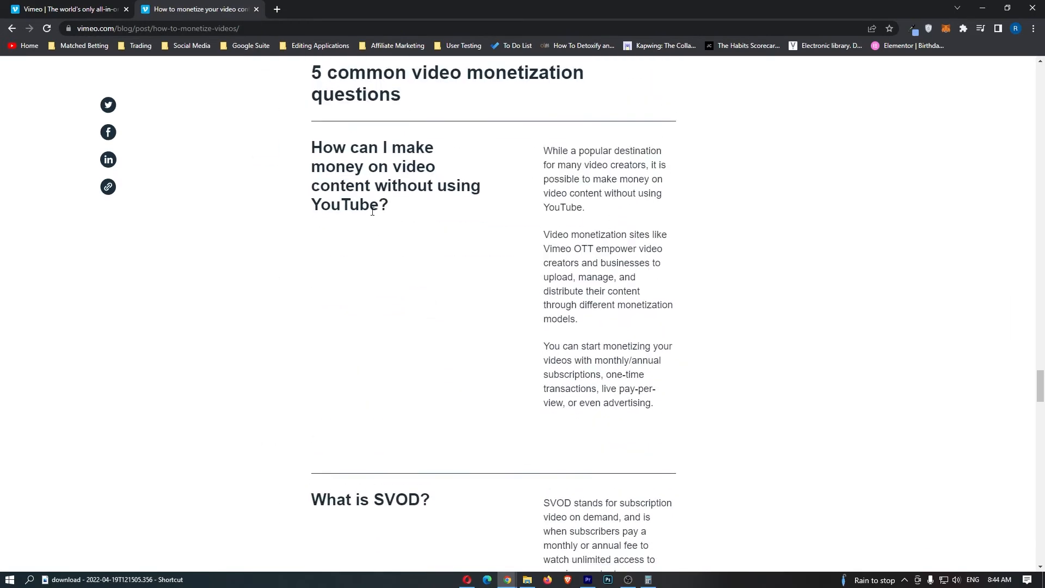
mouse_move(414, 259)
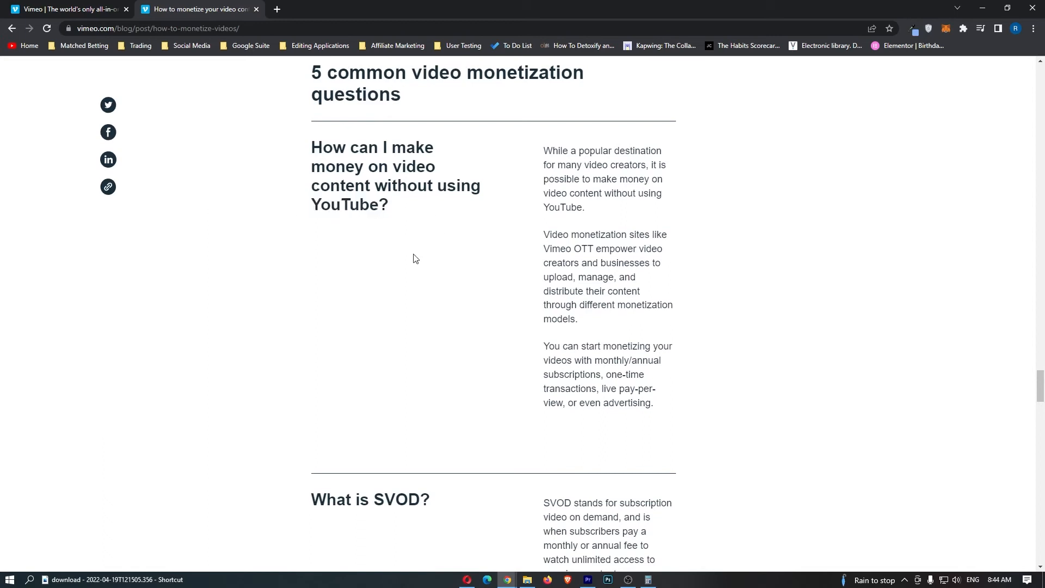
scroll("down", 3)
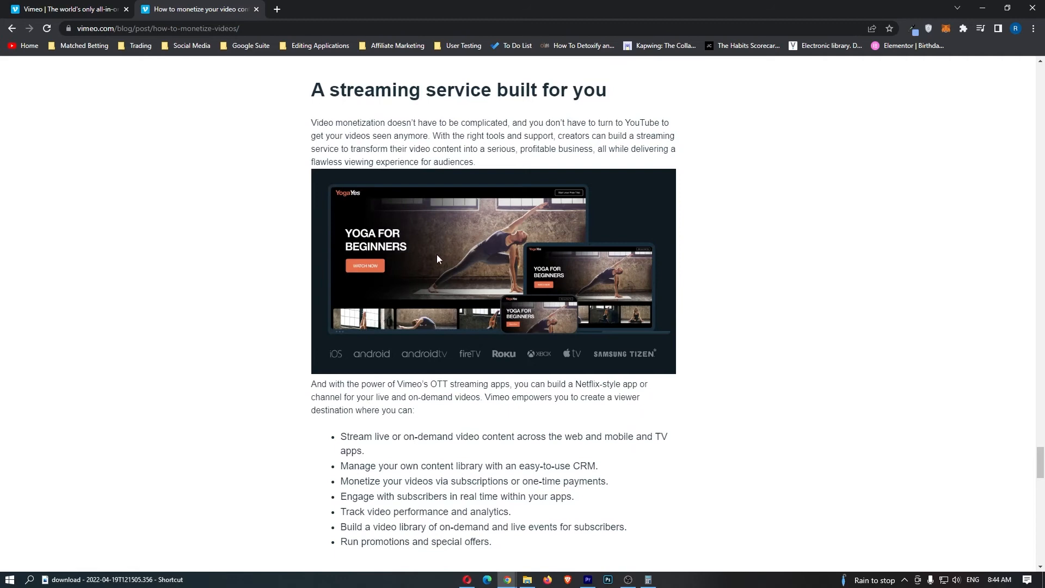
mouse_move(445, 271)
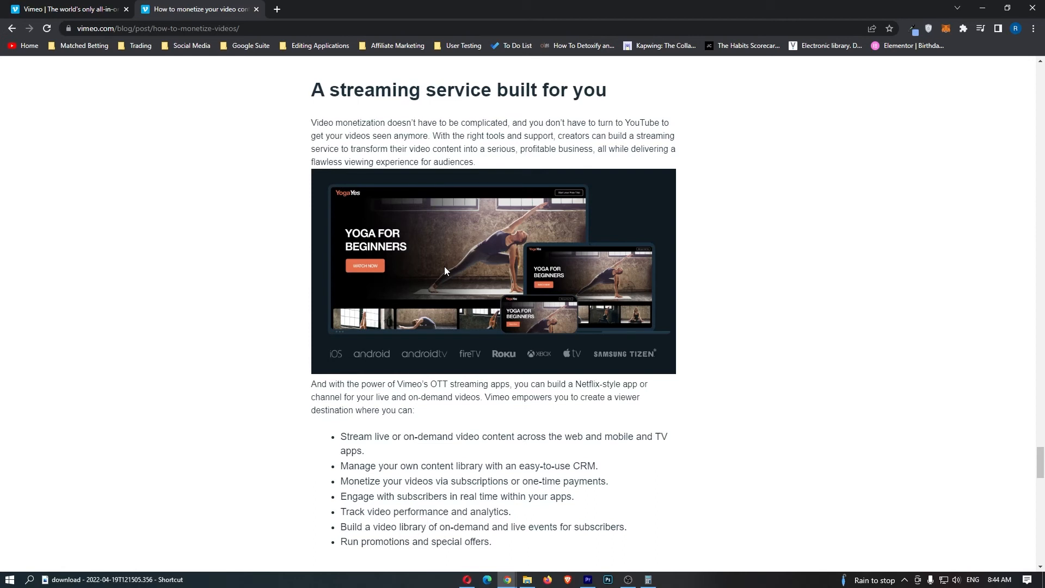
Step: Return to the '3 steps to start monetizing your videos today' heading
scroll("down", 3)
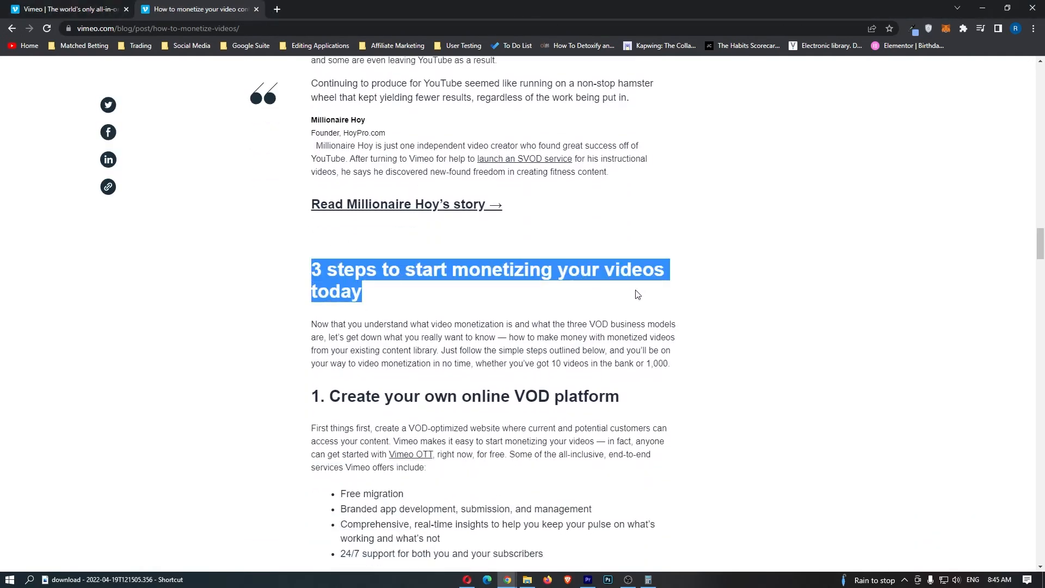
Step: Open the Vimeo OTT link from step 1 and switch to its 'Start your OTT platform now' page
scroll("down", 3)
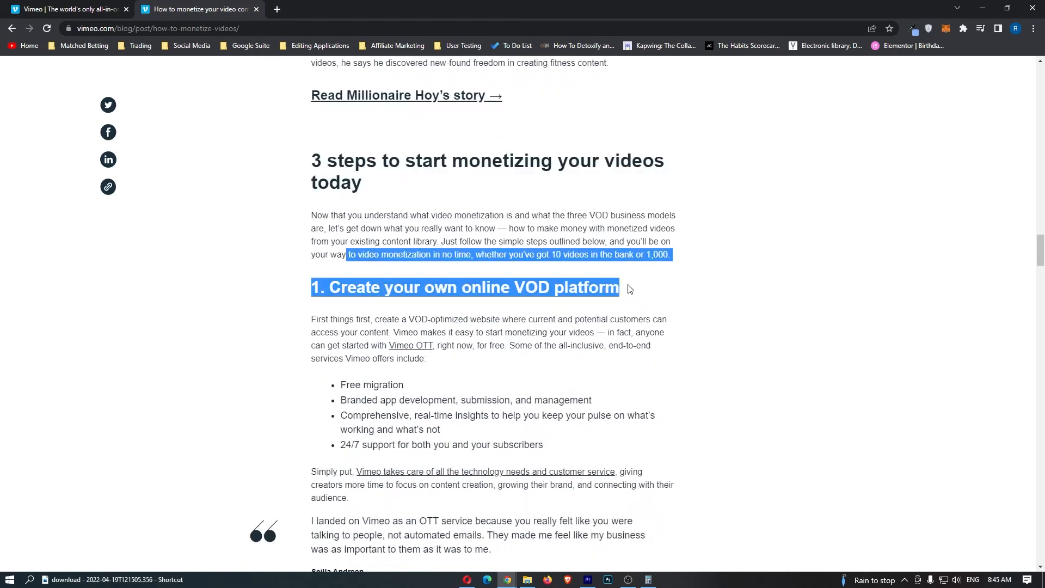
scroll("down", 3)
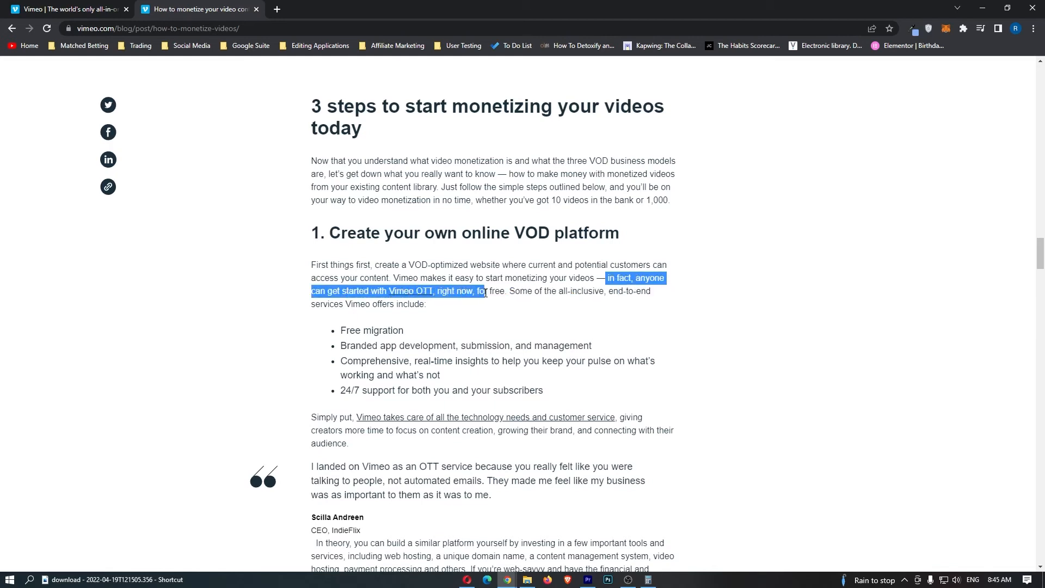
left_click(410, 298)
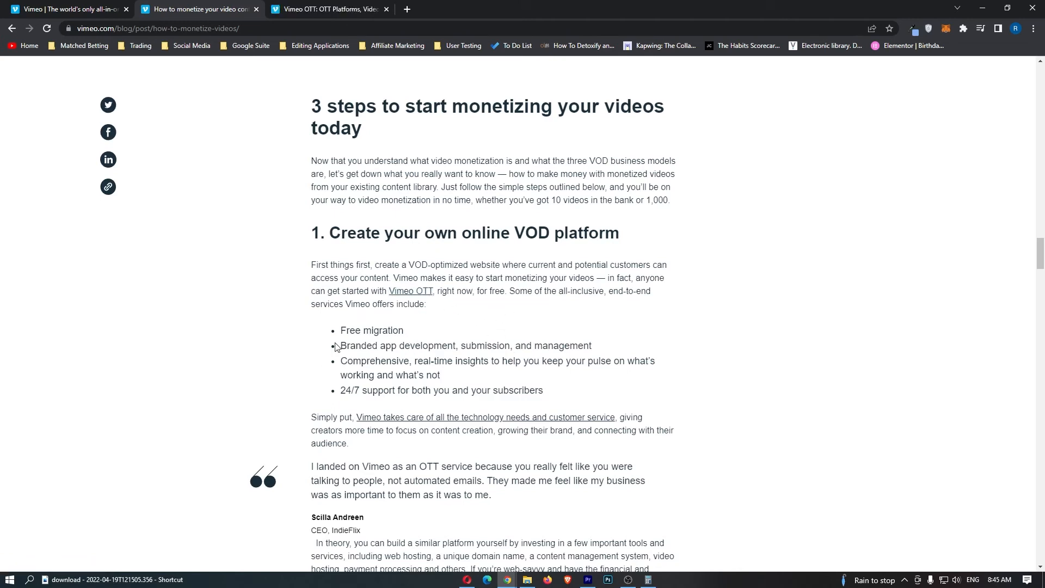
double_click(367, 390)
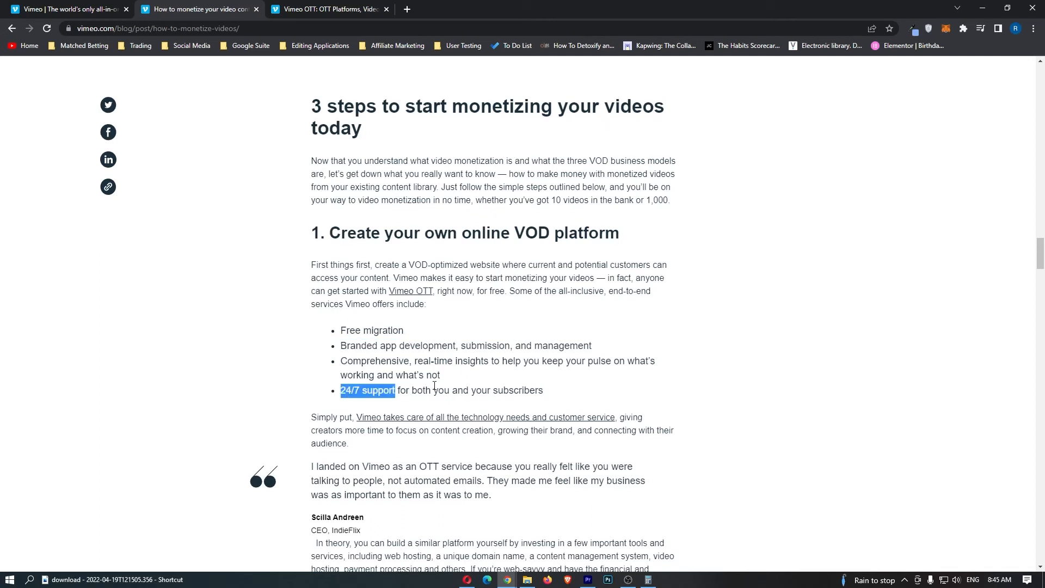
left_click(326, 8)
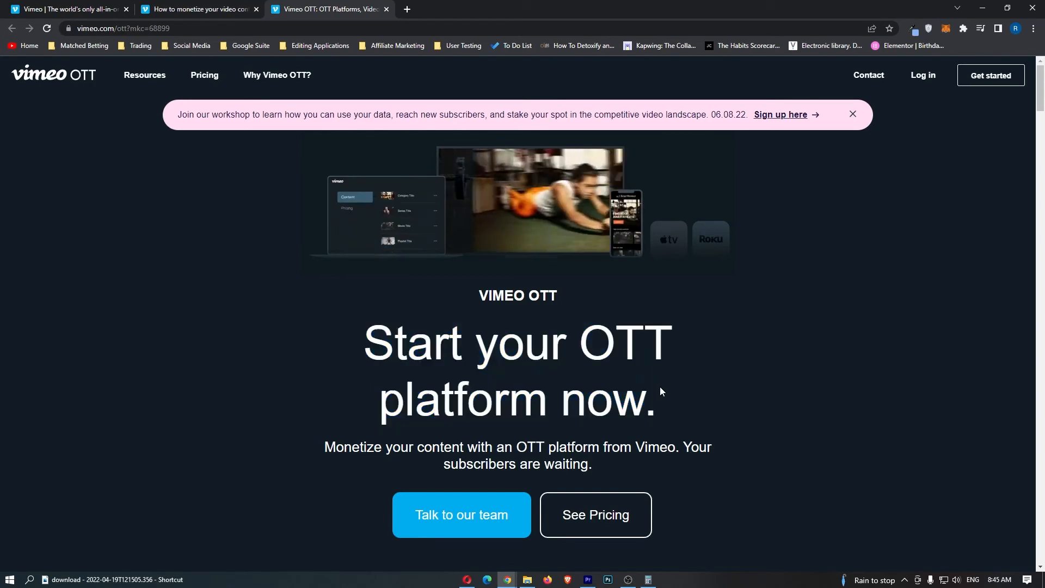
Step: Read the Vimeo OTT page down to 'Launch your OTT platform instantly' and return to the monetization post
scroll("down", 3)
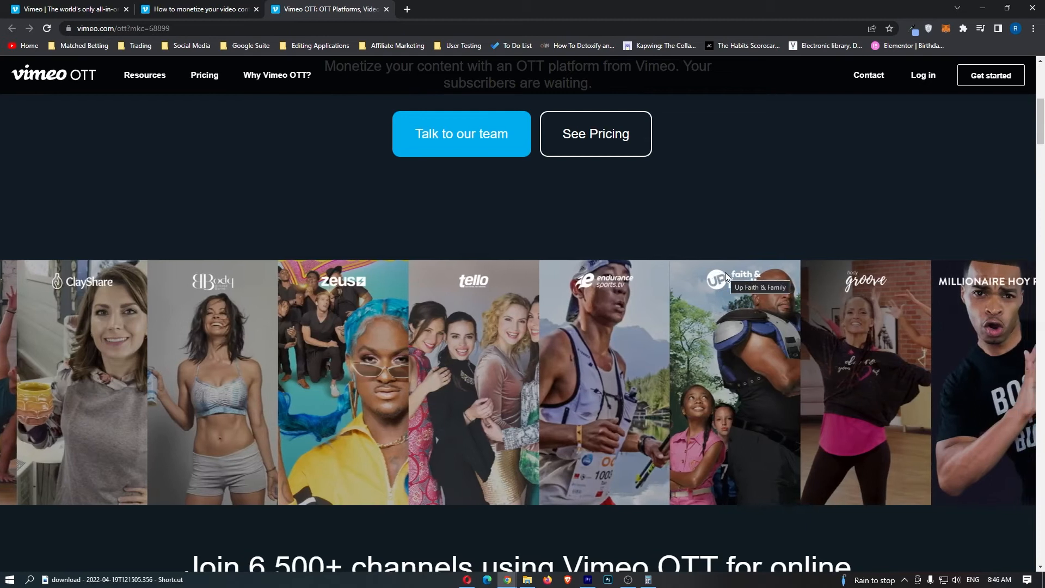
scroll("down", 3)
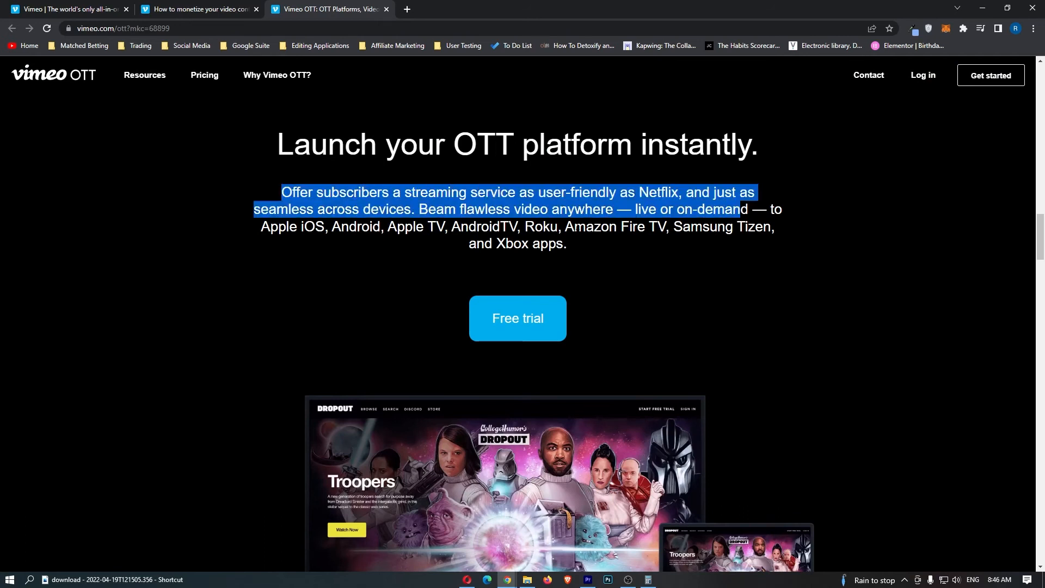
left_click(198, 9)
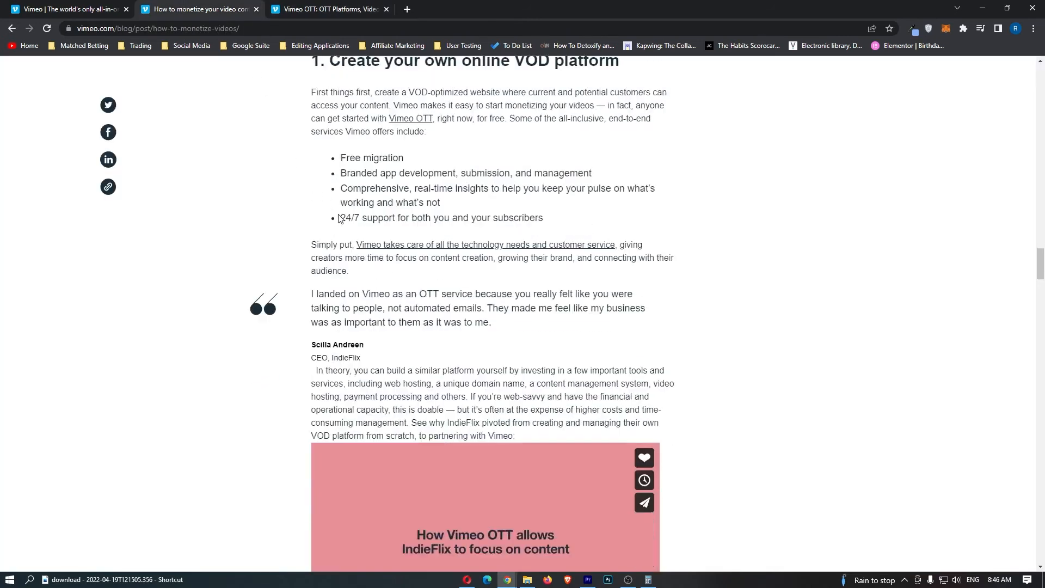
Step: Read step 2, Choose a video monetization model, through the SVOD section
scroll("down", 3)
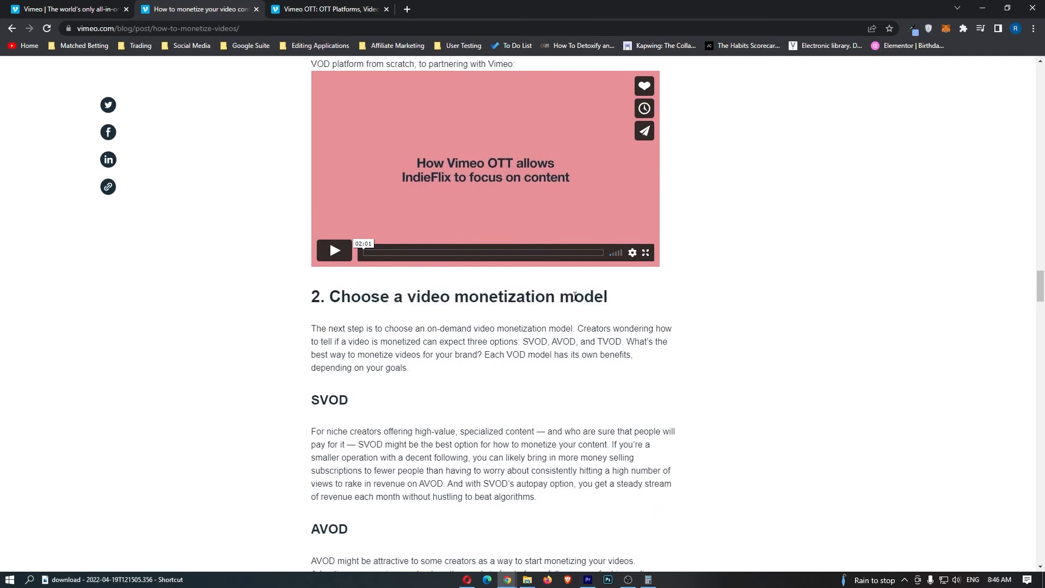
scroll("up", 3)
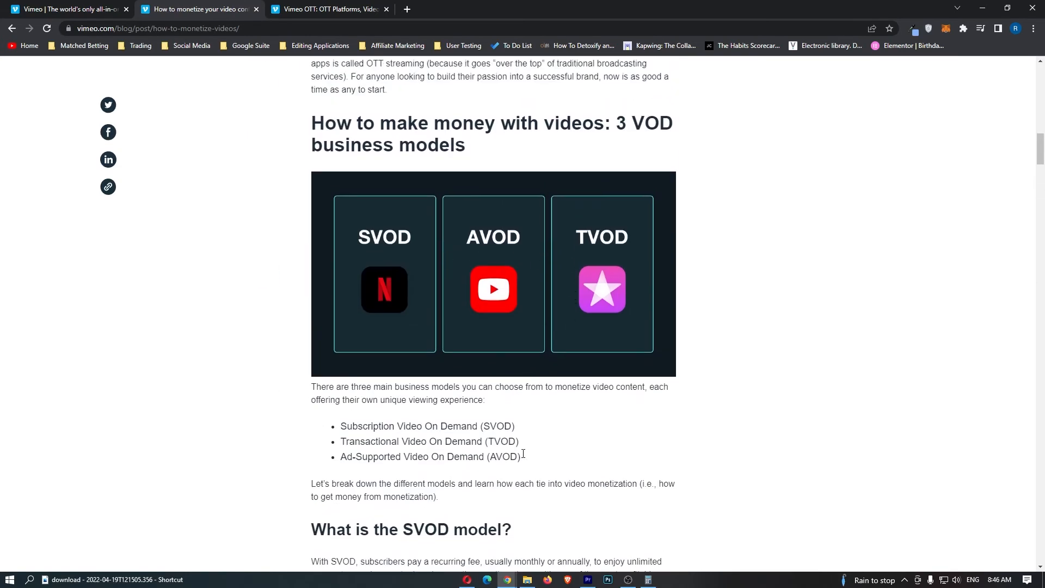
scroll("down", 3)
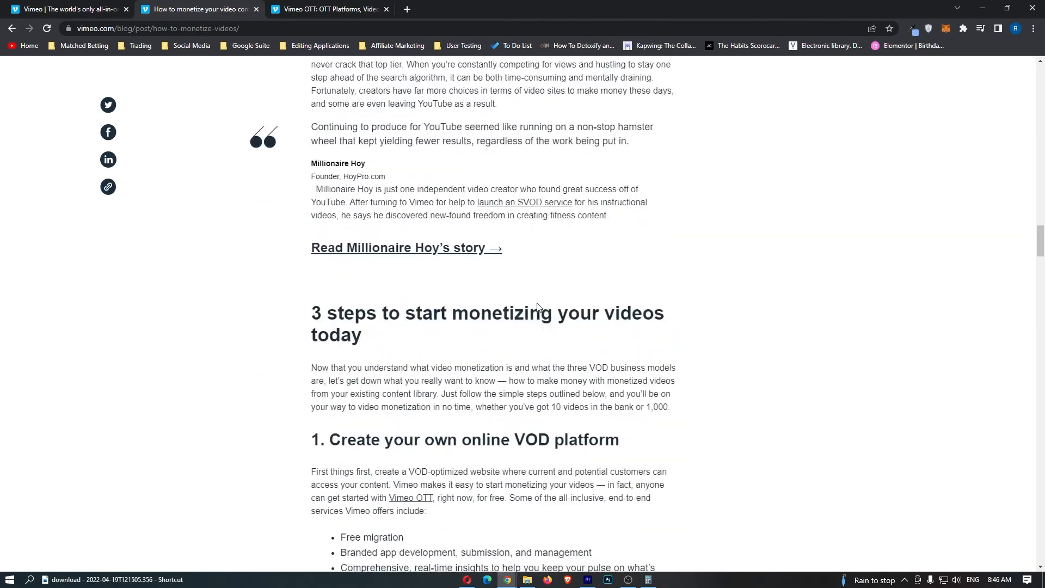
scroll("down", 3)
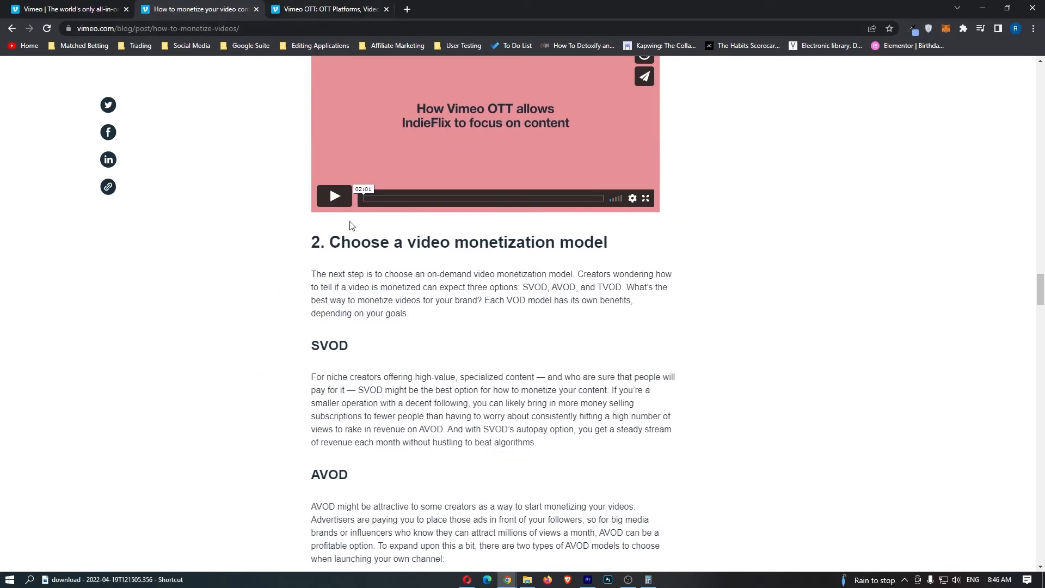
scroll("down", 3)
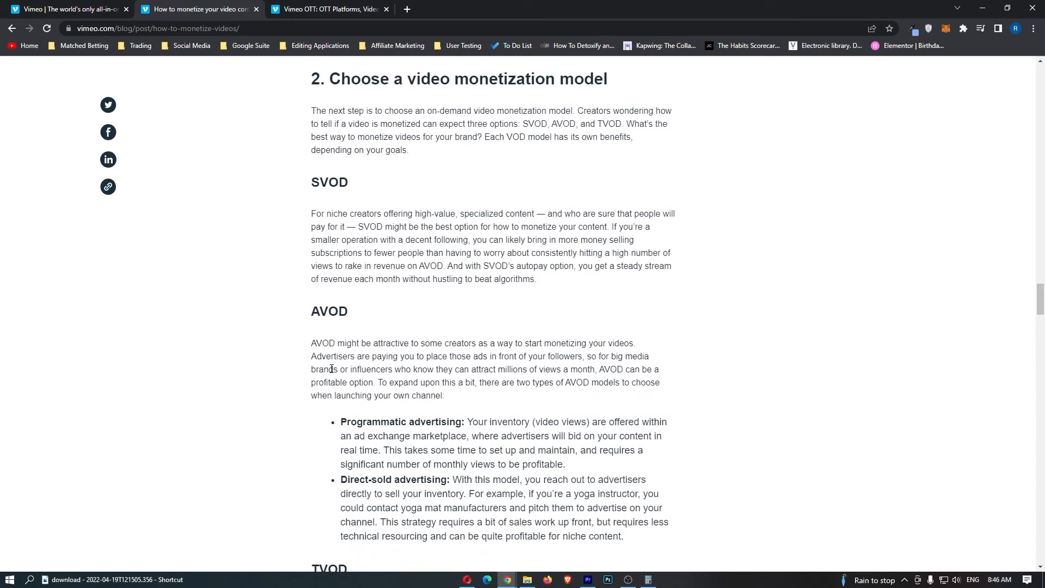
Step: Mark the AVOD heading and continue reading down to the TVOD section
double_click(329, 311)
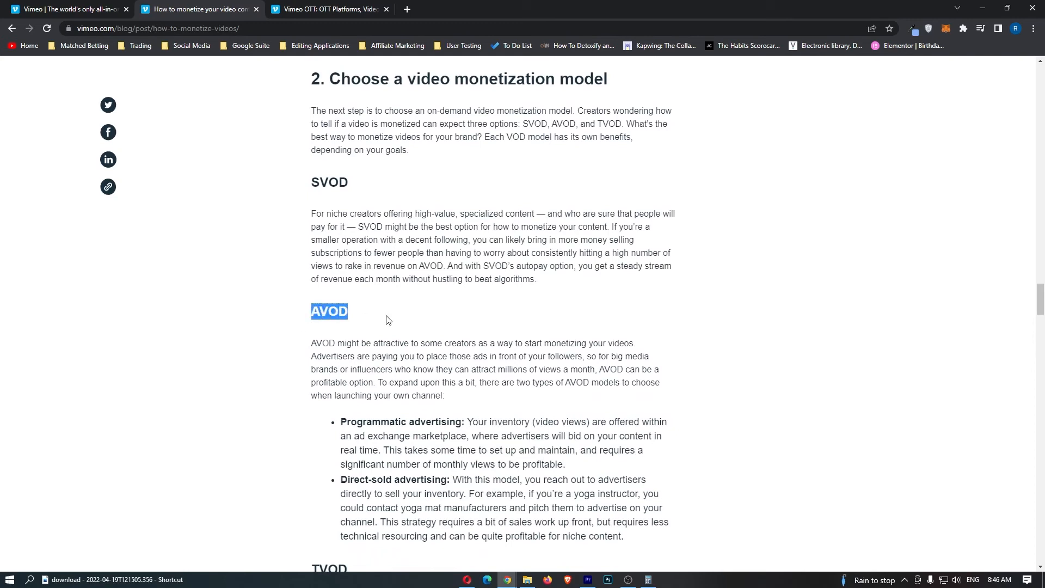
scroll("up", 3)
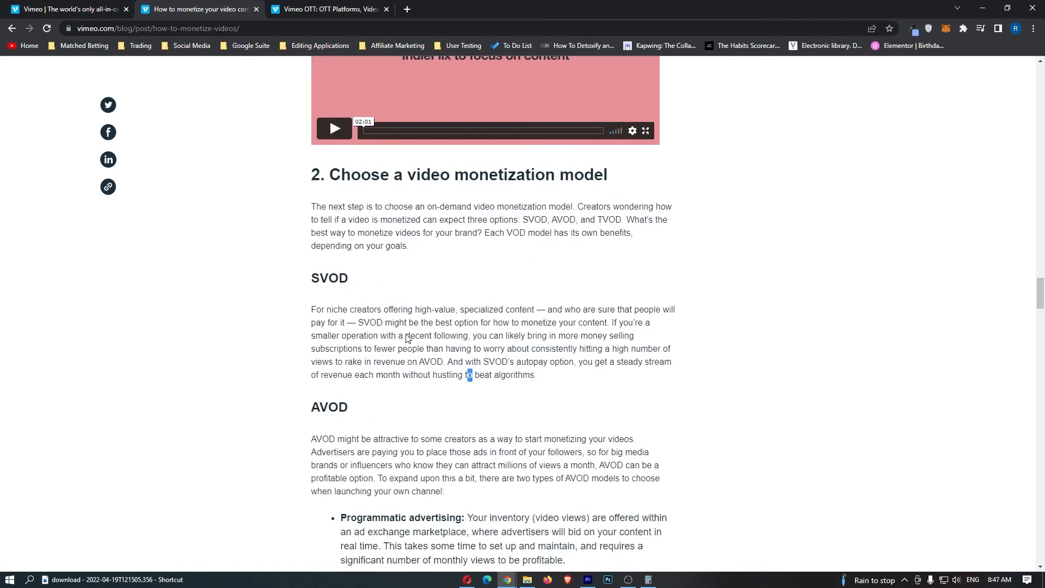
scroll("down", 3)
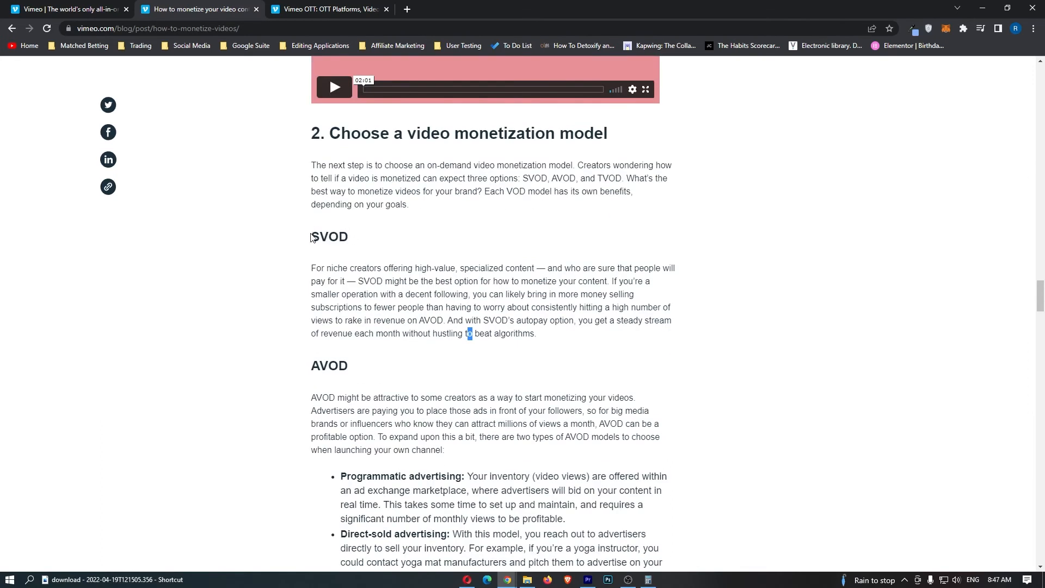
scroll("down", 3)
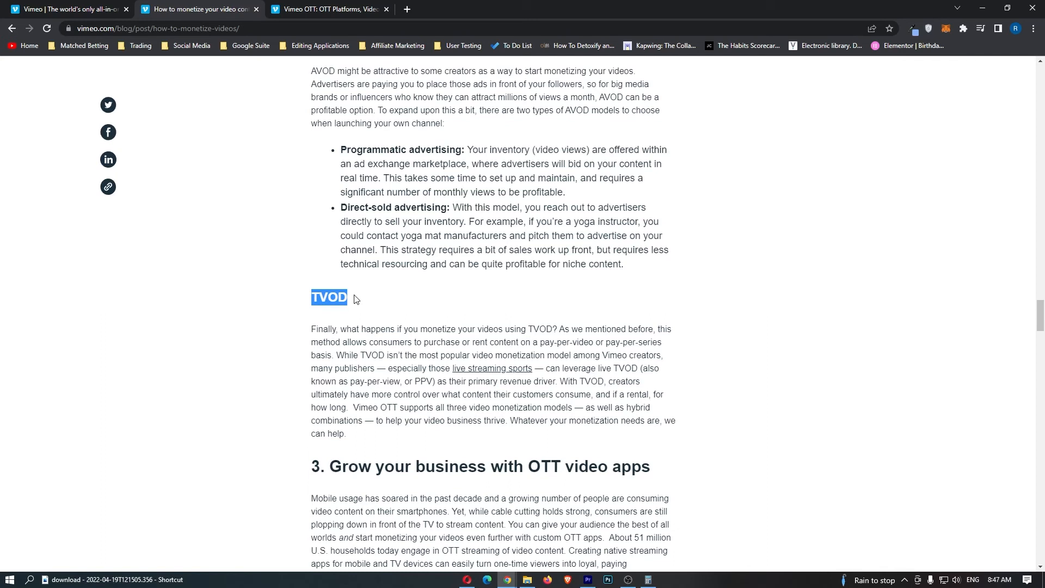
Step: Read the OTT apps section and select the Samsung Tizen entry in the device list
scroll("down", 3)
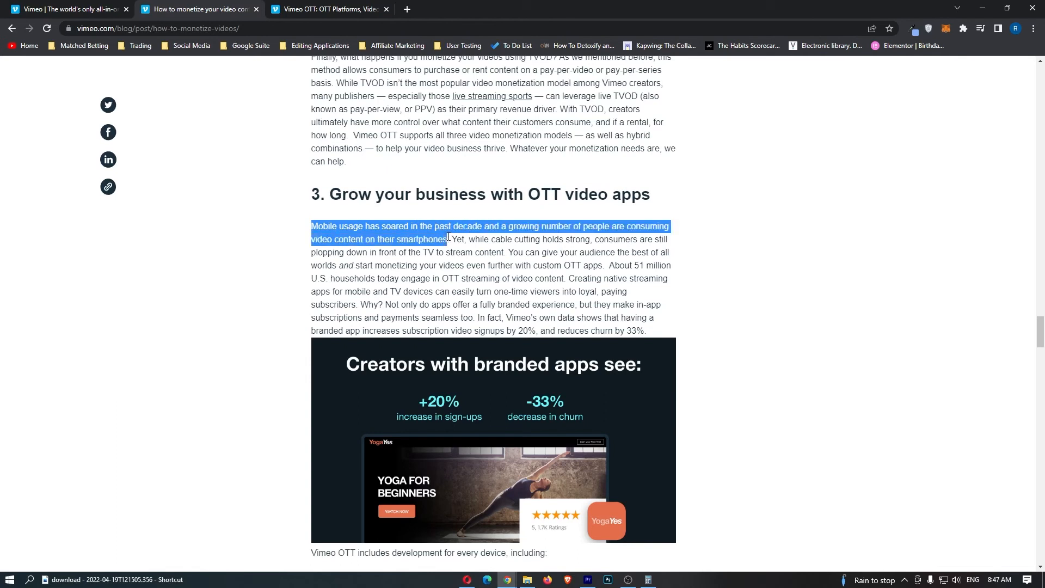
scroll("down", 3)
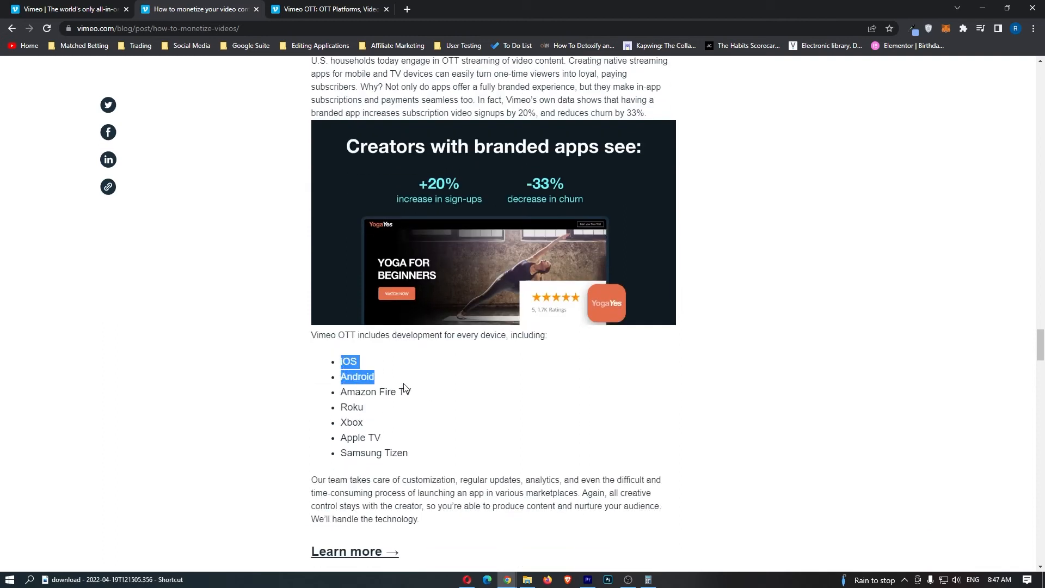
left_click(407, 405)
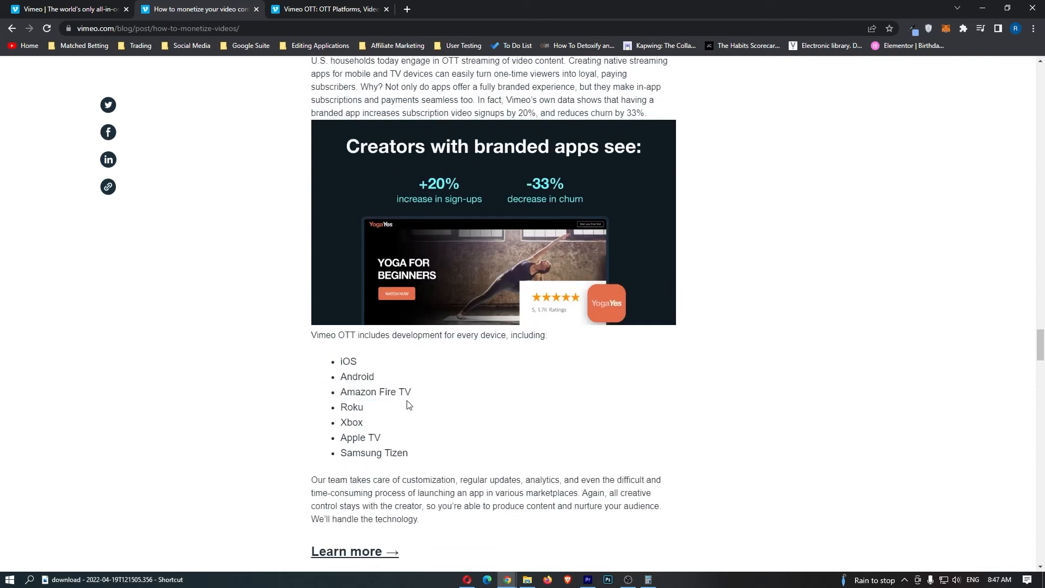
double_click(360, 438)
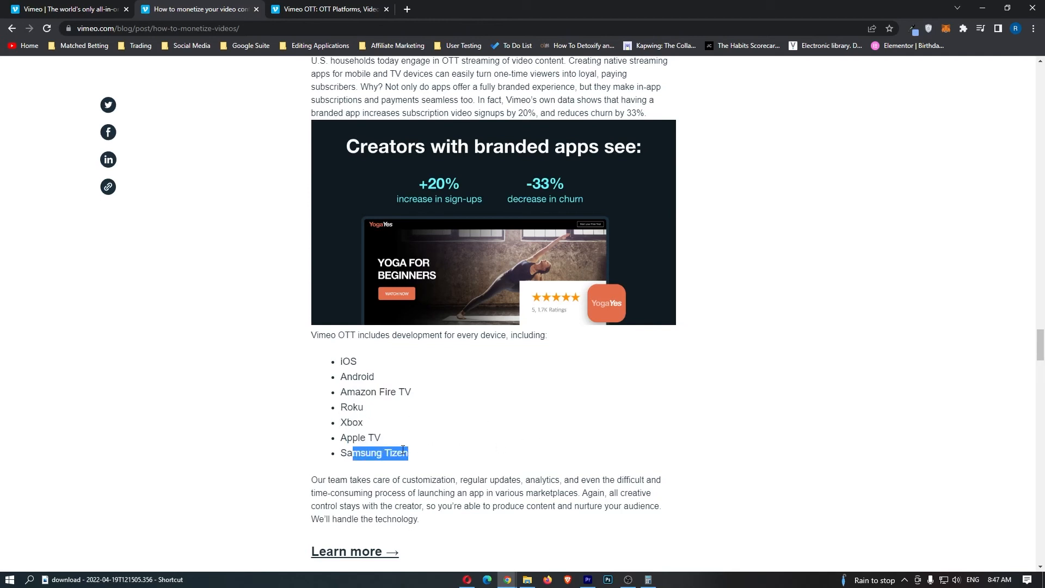
Step: Reach the Make more money with Vimeo's monetization tools post at its top
scroll("down", 3)
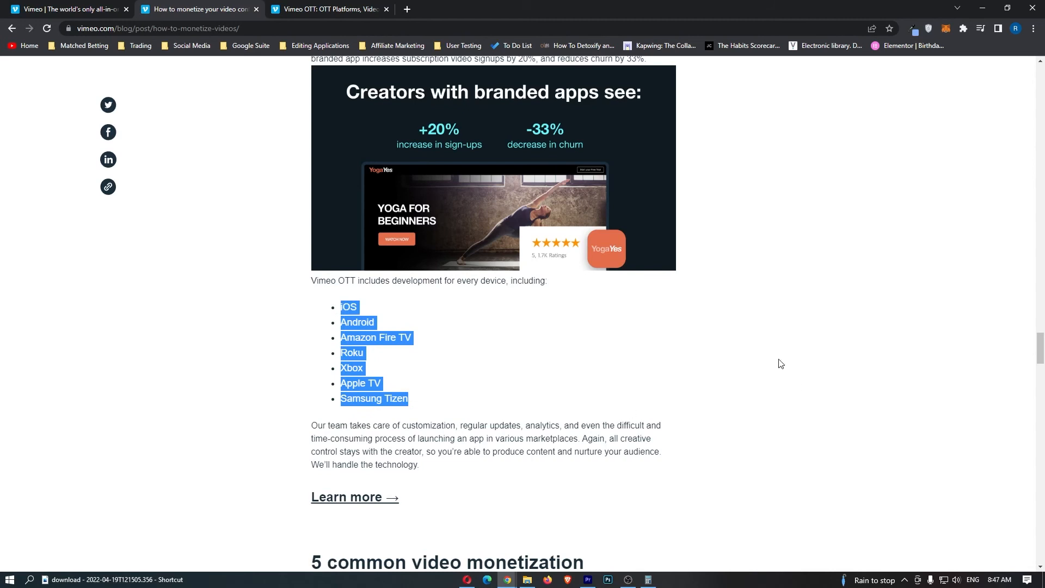
scroll("up", 3)
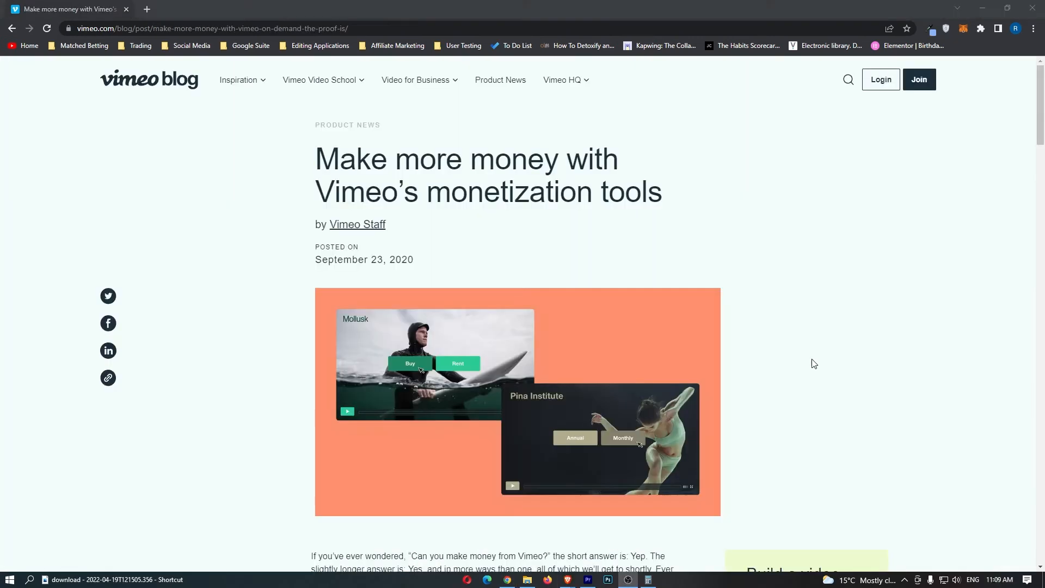
mouse_move(828, 355)
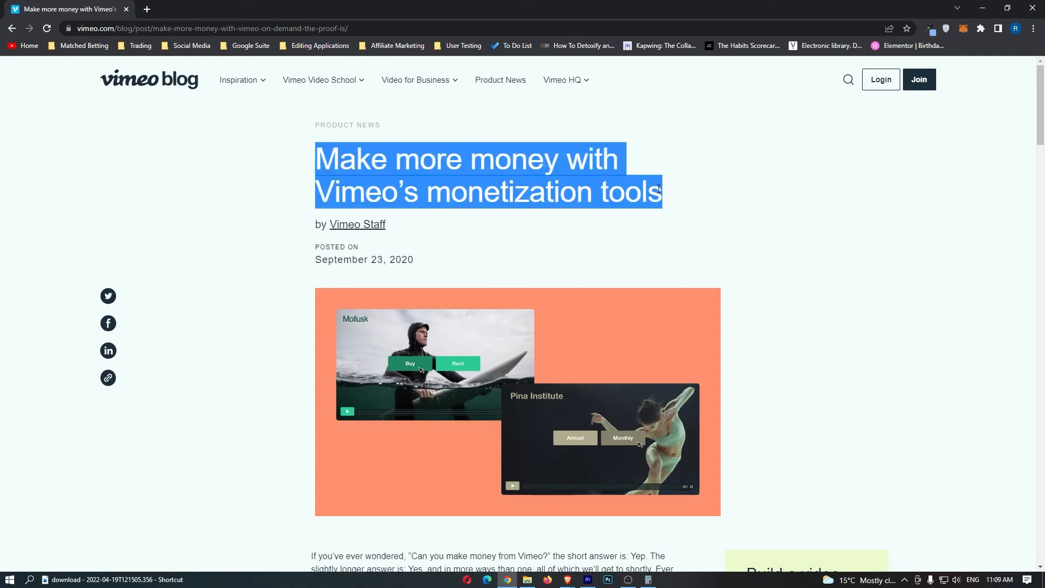
scroll("down", 3)
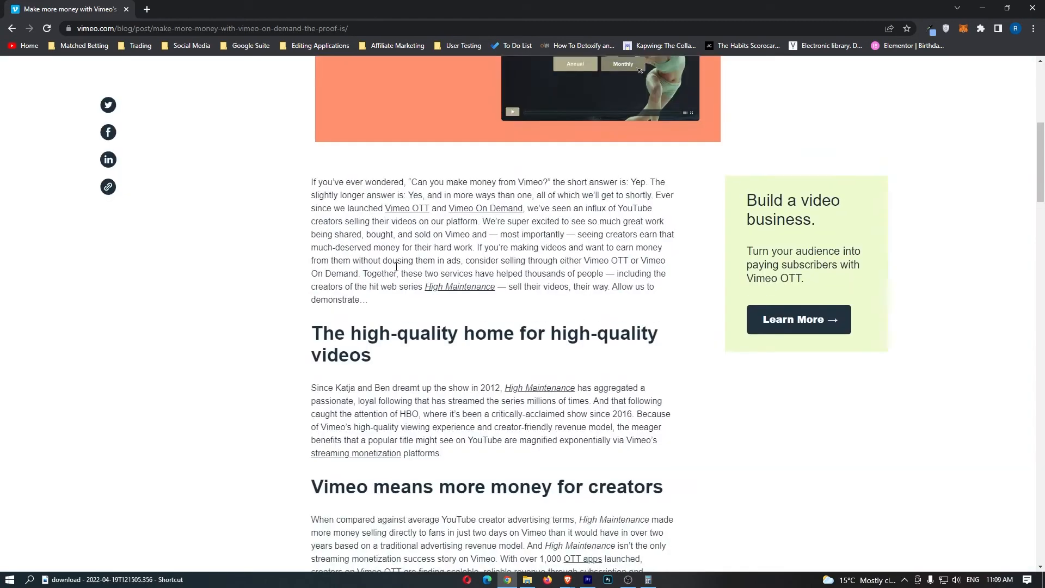
scroll("up", 3)
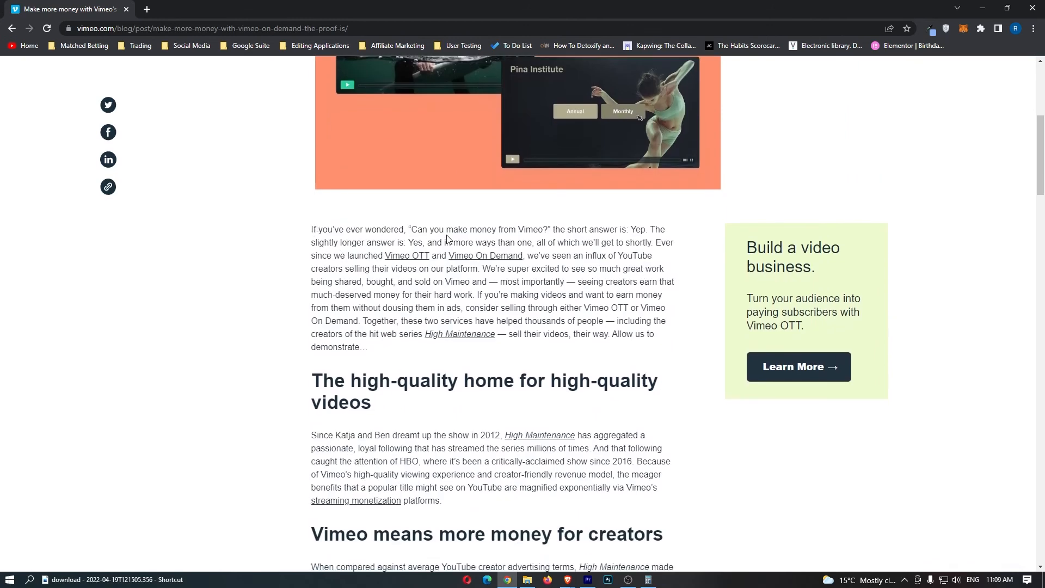
mouse_move(671, 239)
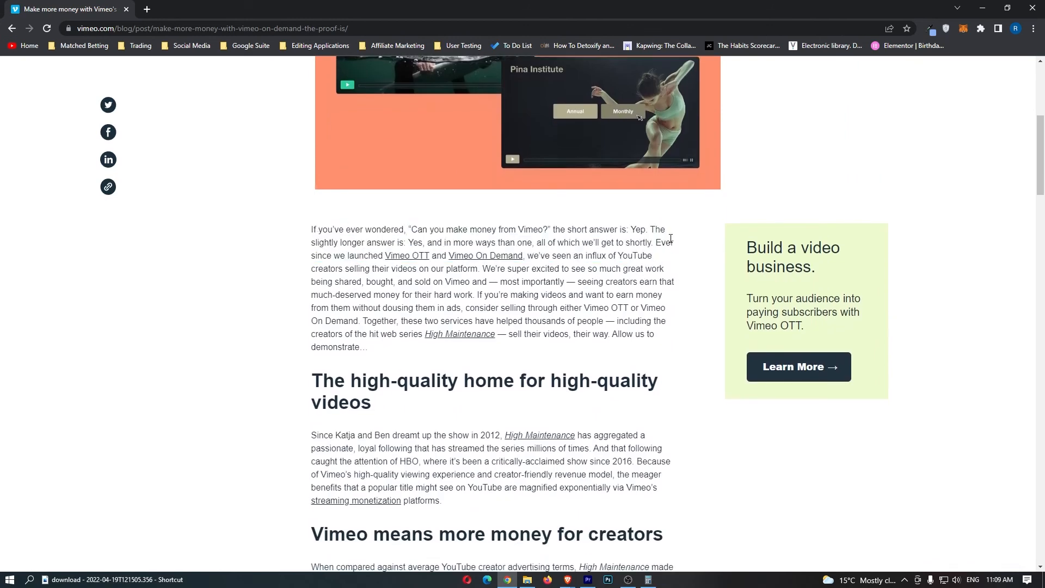
scroll("down", 3)
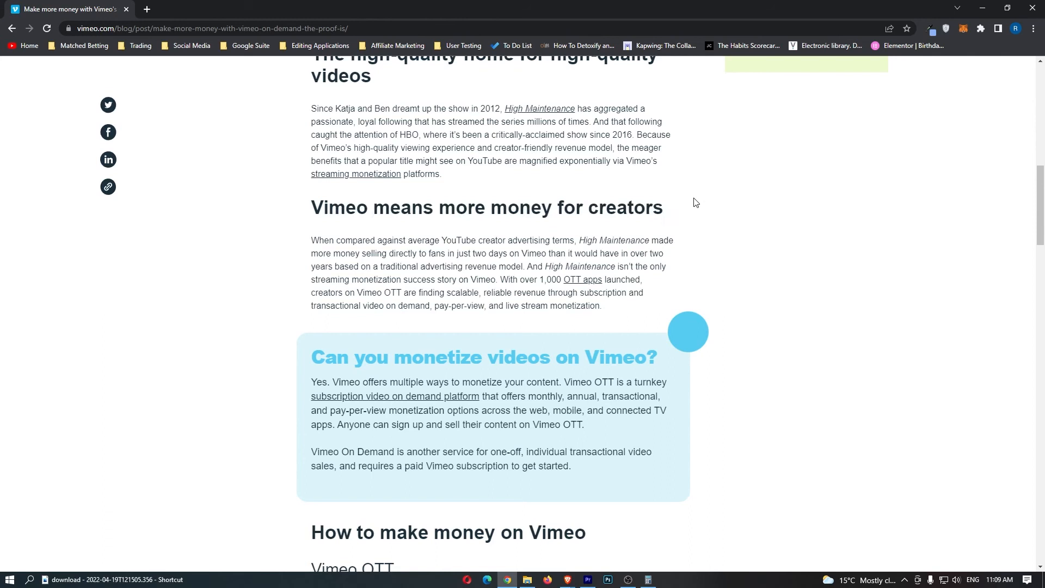
mouse_move(616, 218)
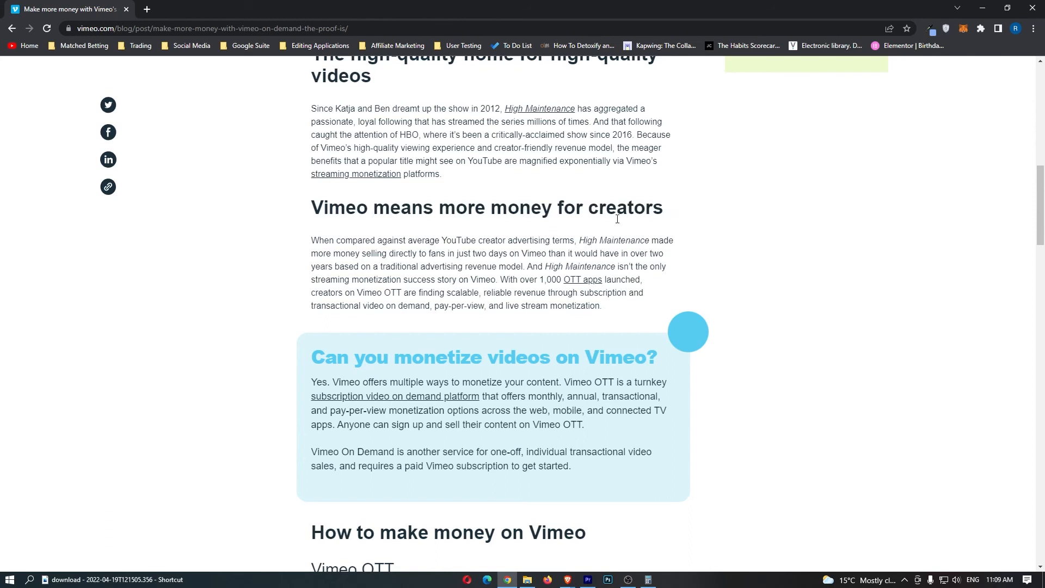
mouse_move(392, 235)
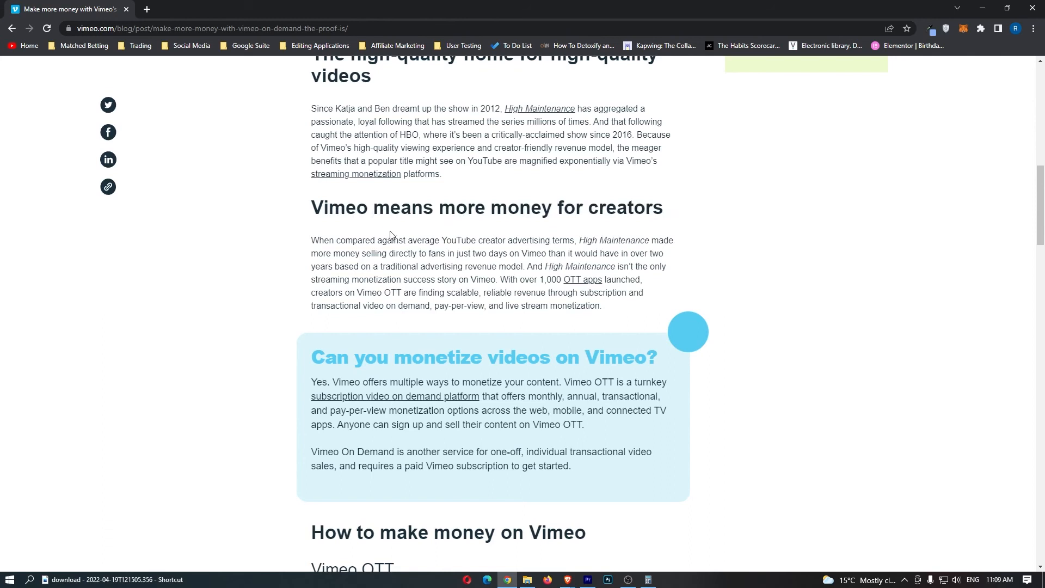
scroll("down", 3)
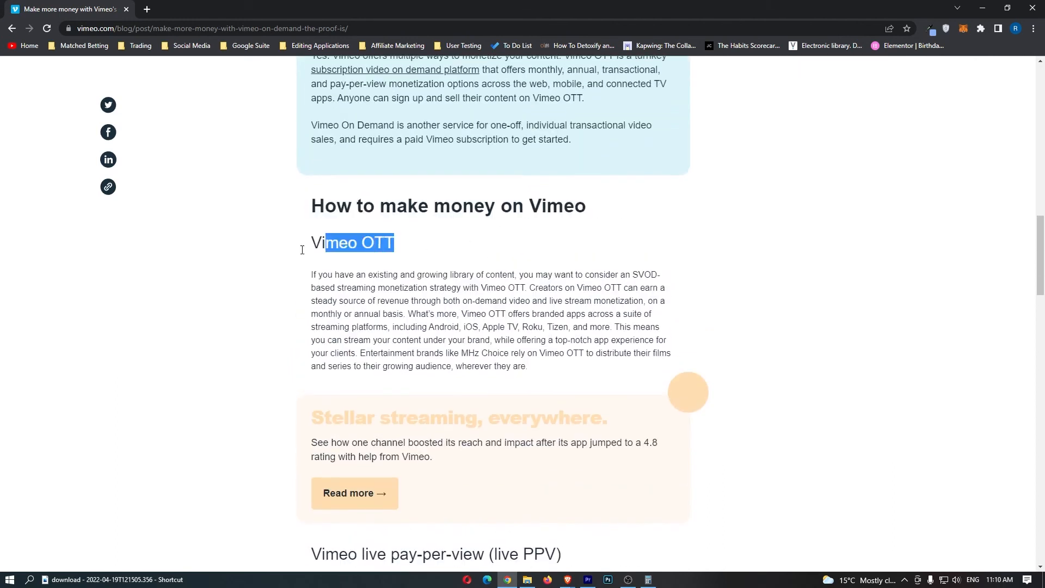
double_click(352, 242)
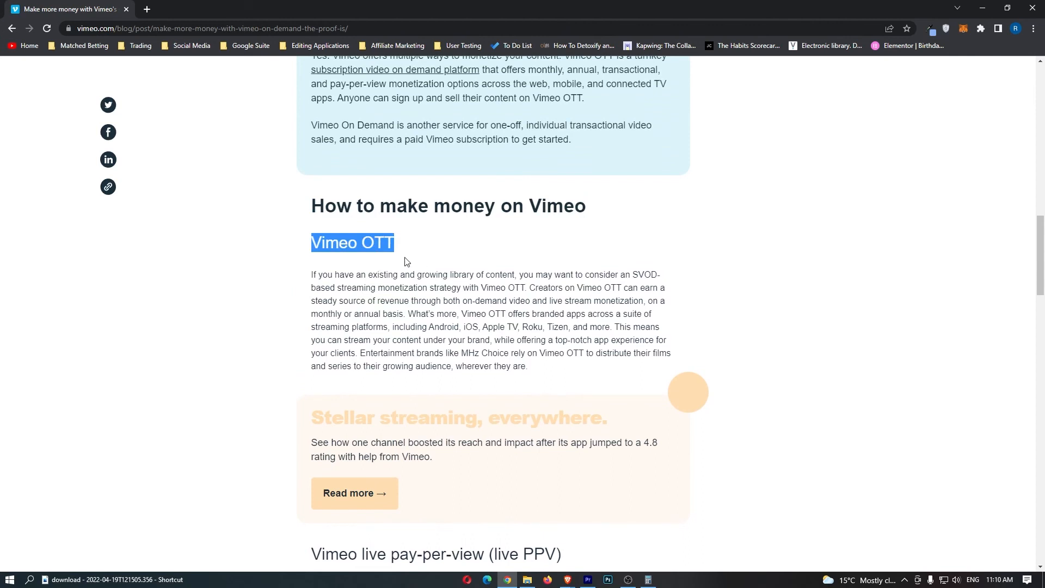
scroll("down", 3)
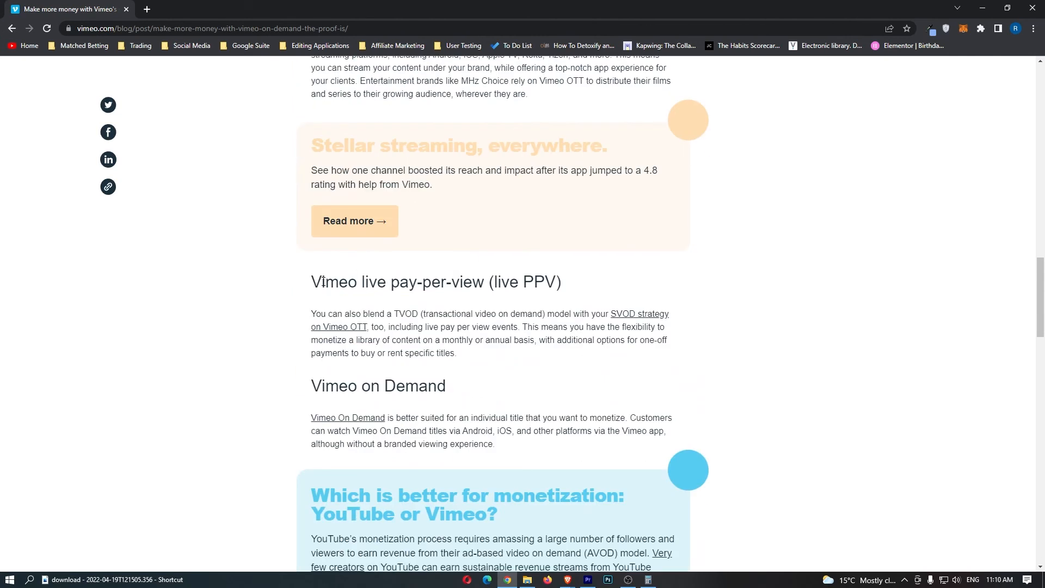
scroll("down", 3)
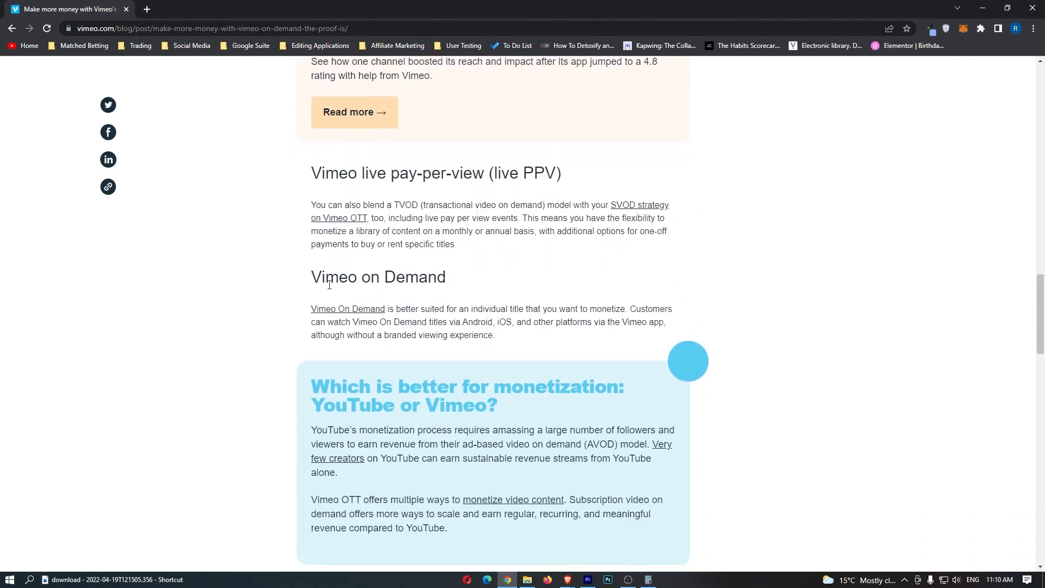
scroll("down", 3)
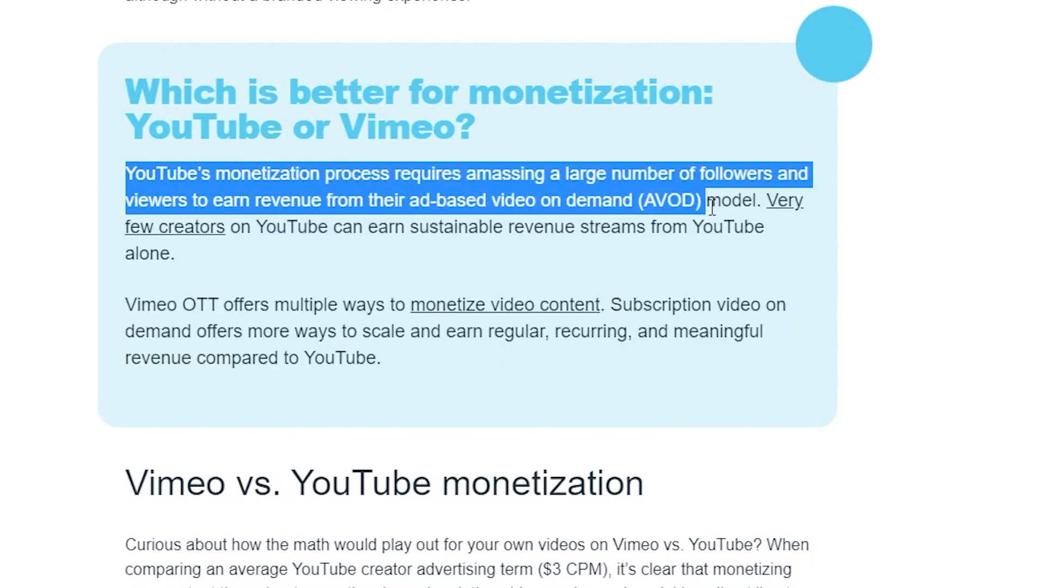
Step: Review the YouTube and Vimeo OTT paragraphs and return to the How to make money with videos post
scroll("up", 3)
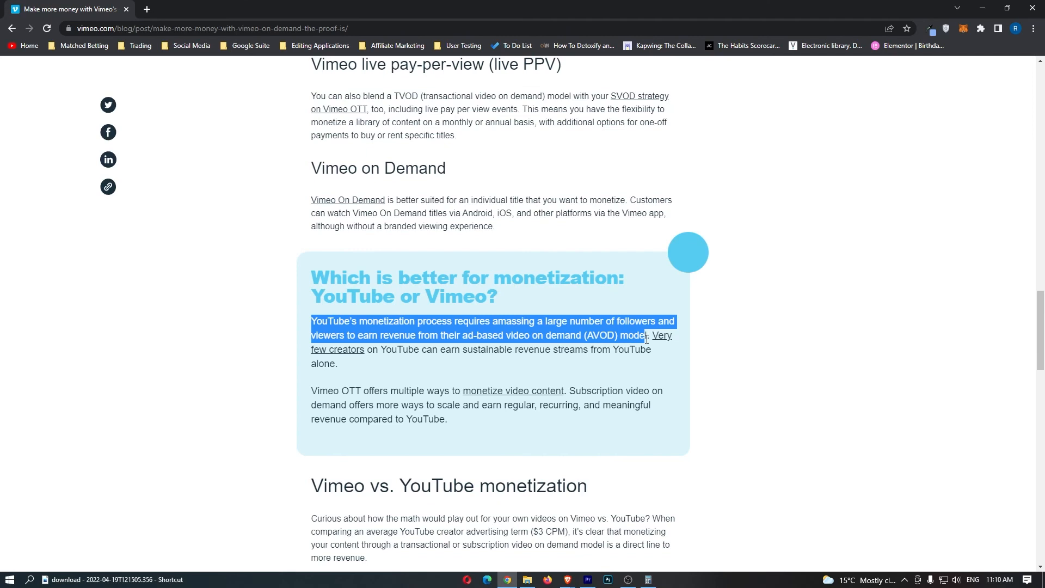
mouse_move(653, 335)
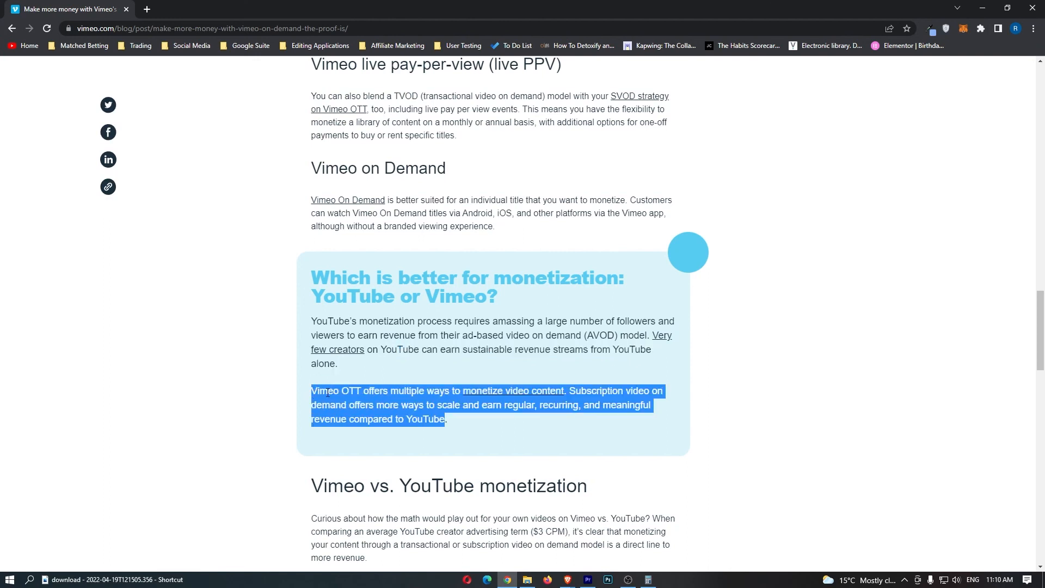
left_click(803, 318)
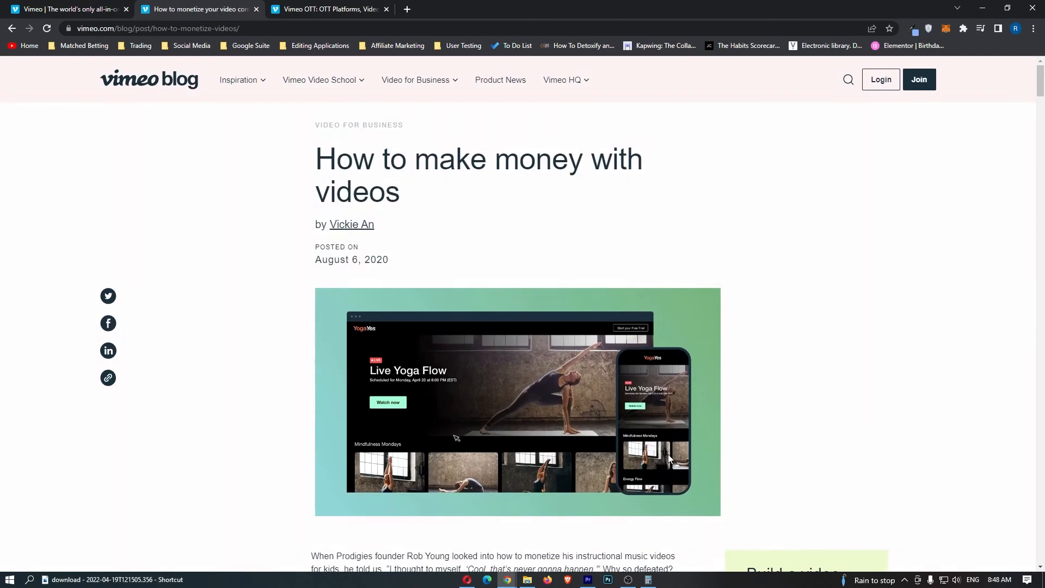
mouse_move(403, 409)
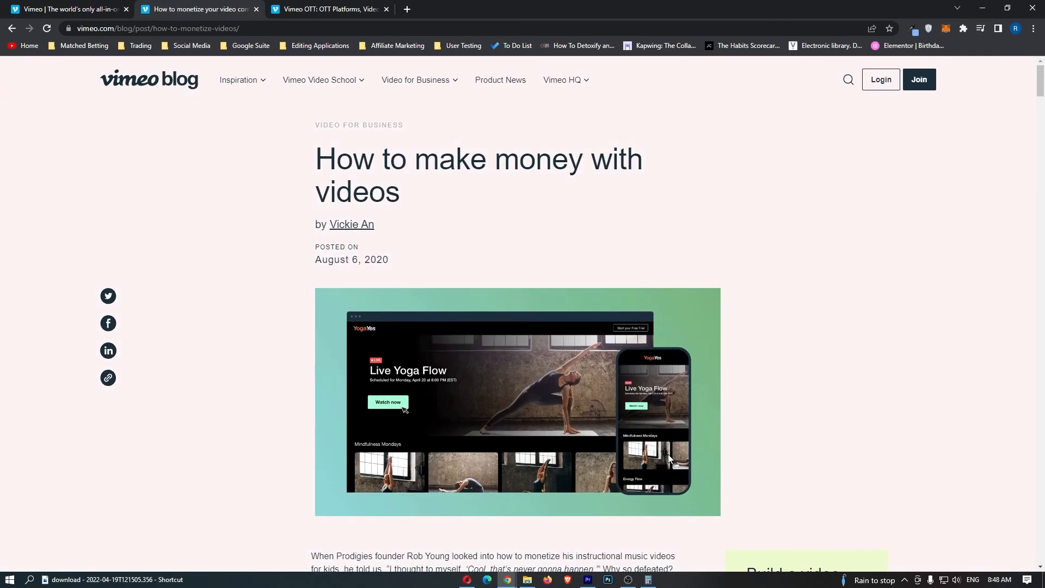